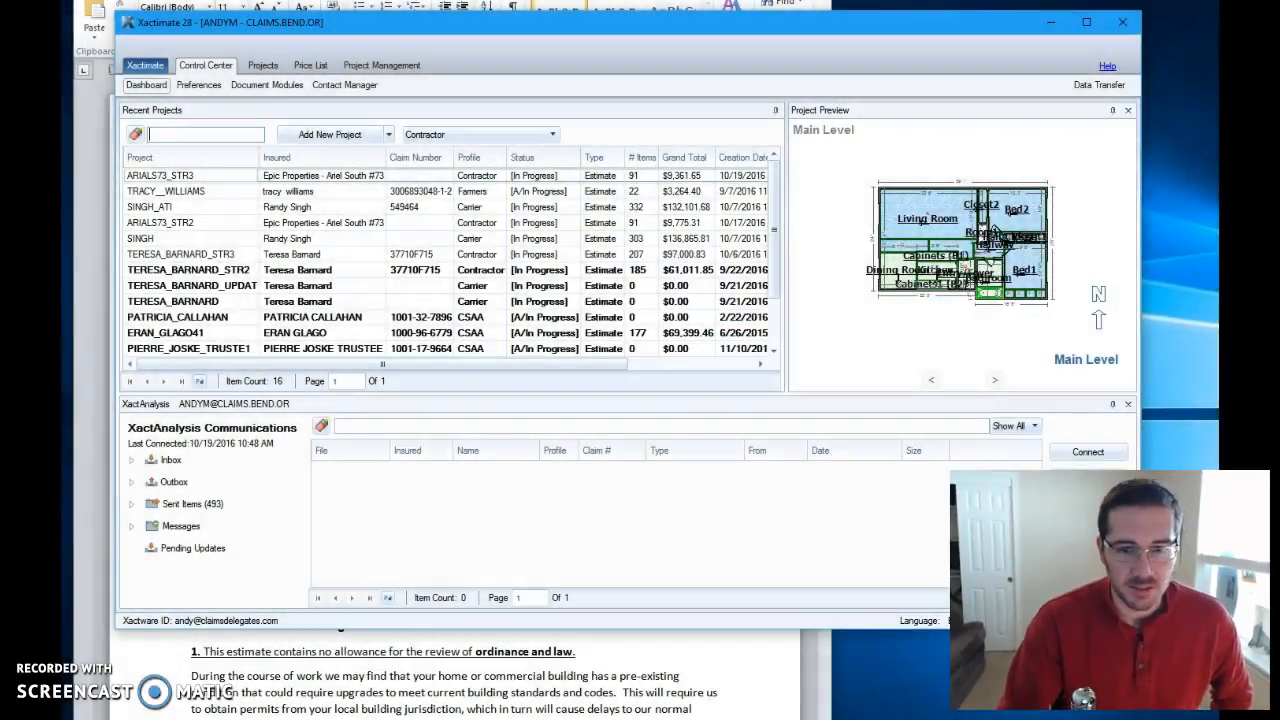
mouse_move(537, 385)
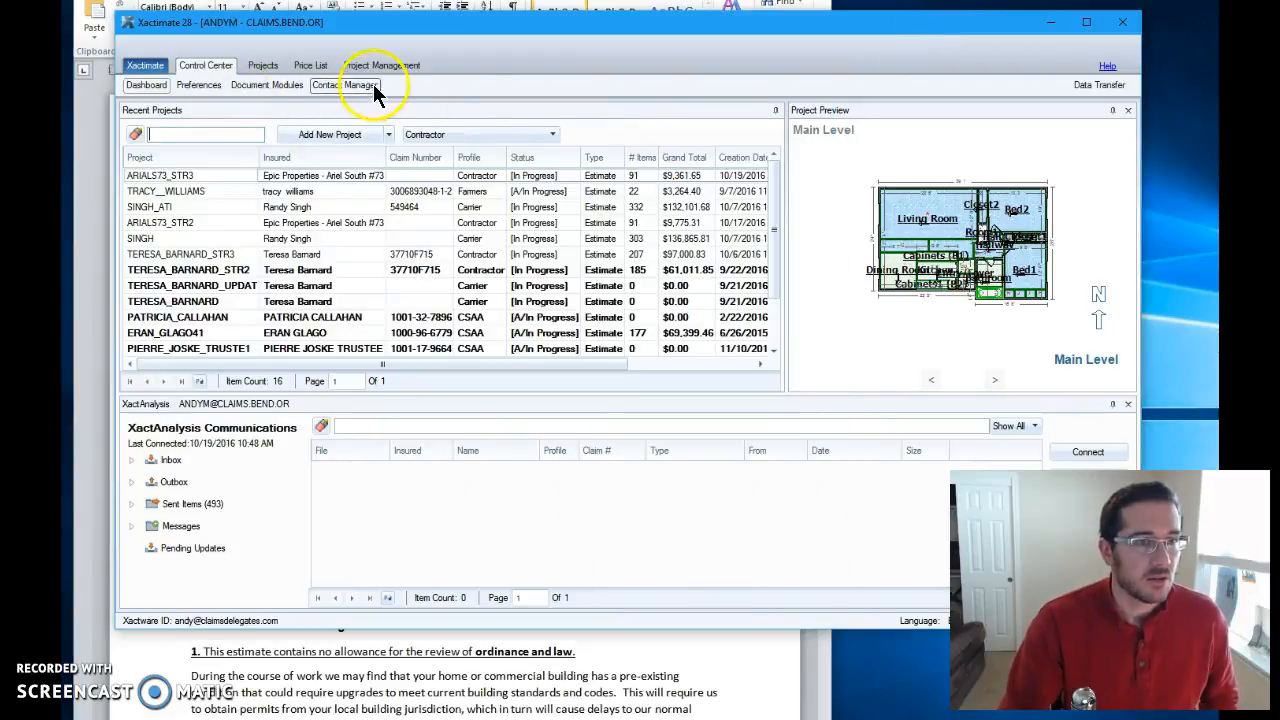
Step: Open Document Modules to list company headers and model statements
left_click(267, 84)
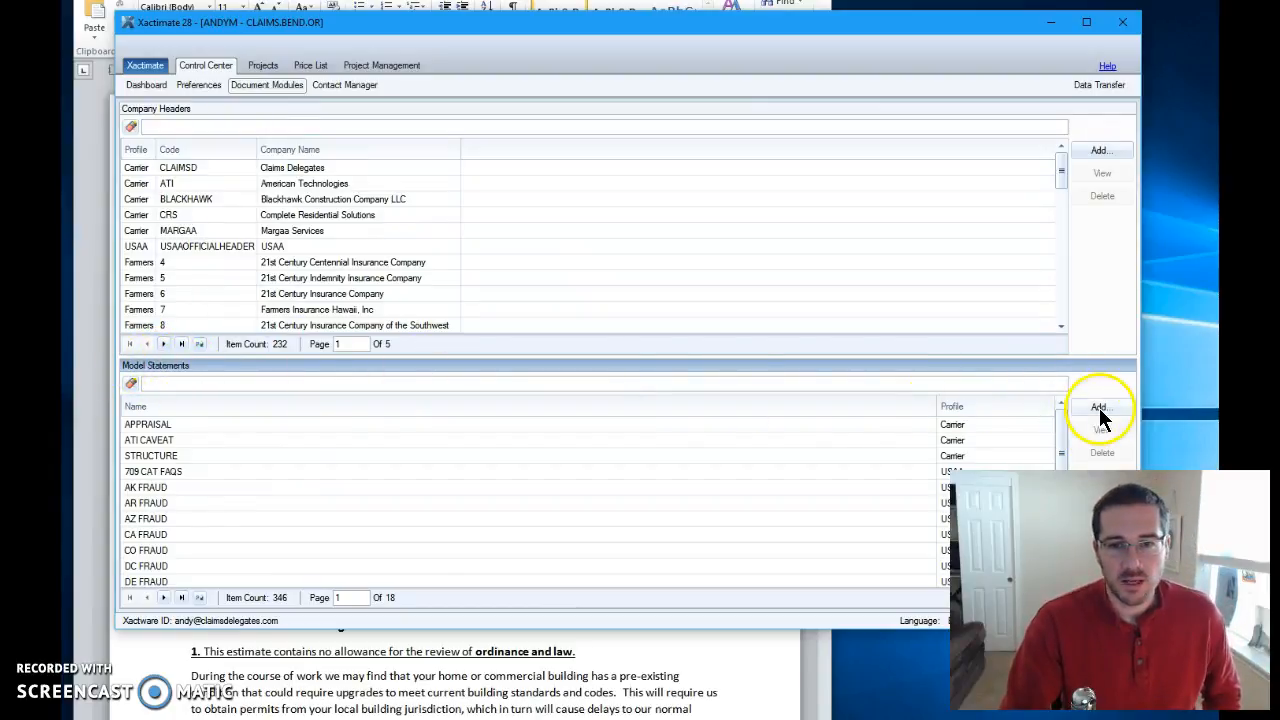
mouse_move(1185, 360)
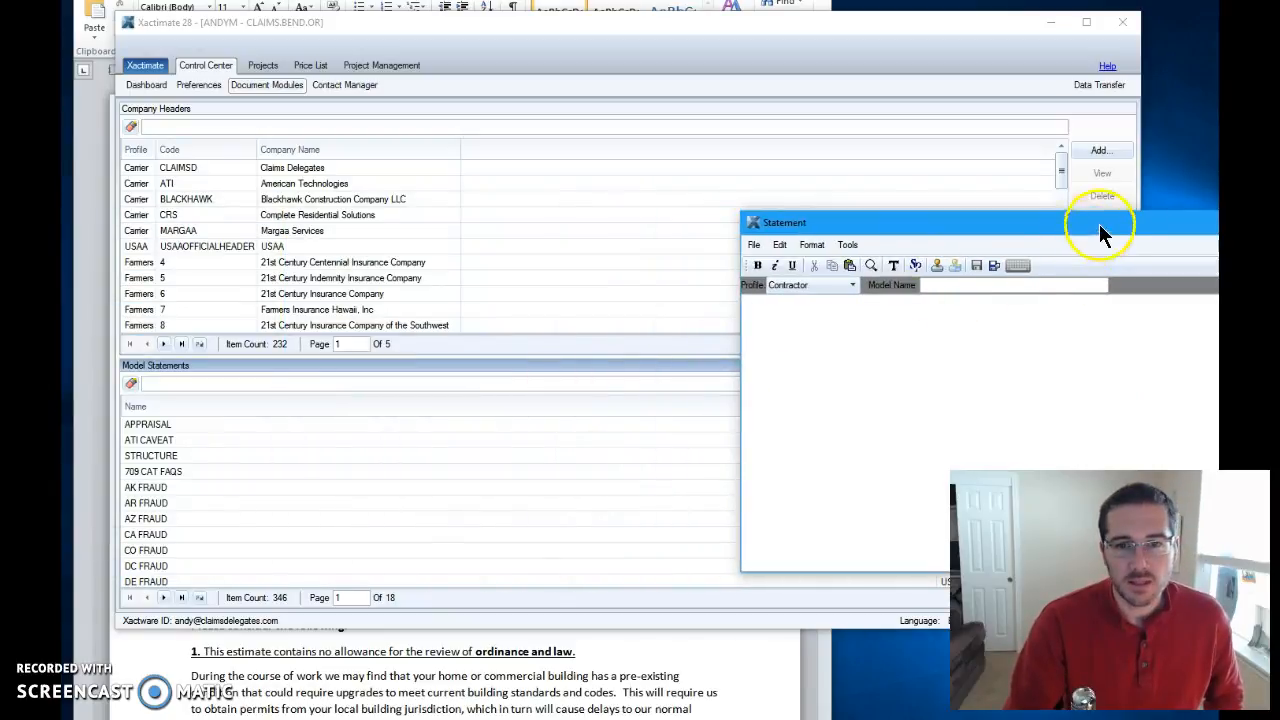
Step: Reposition the Statement window, check the Contractor profile, and begin typing the name CLAIMS
left_click_drag(1100, 222, 467, 190)
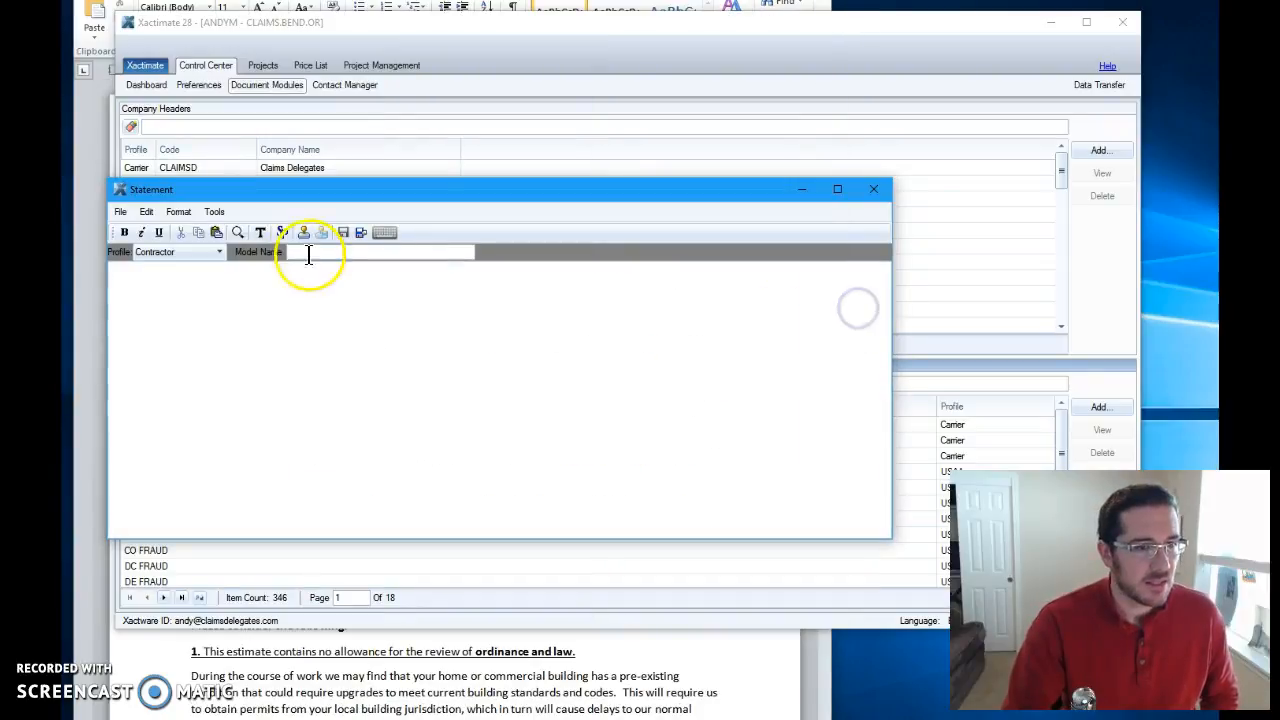
left_click(380, 251)
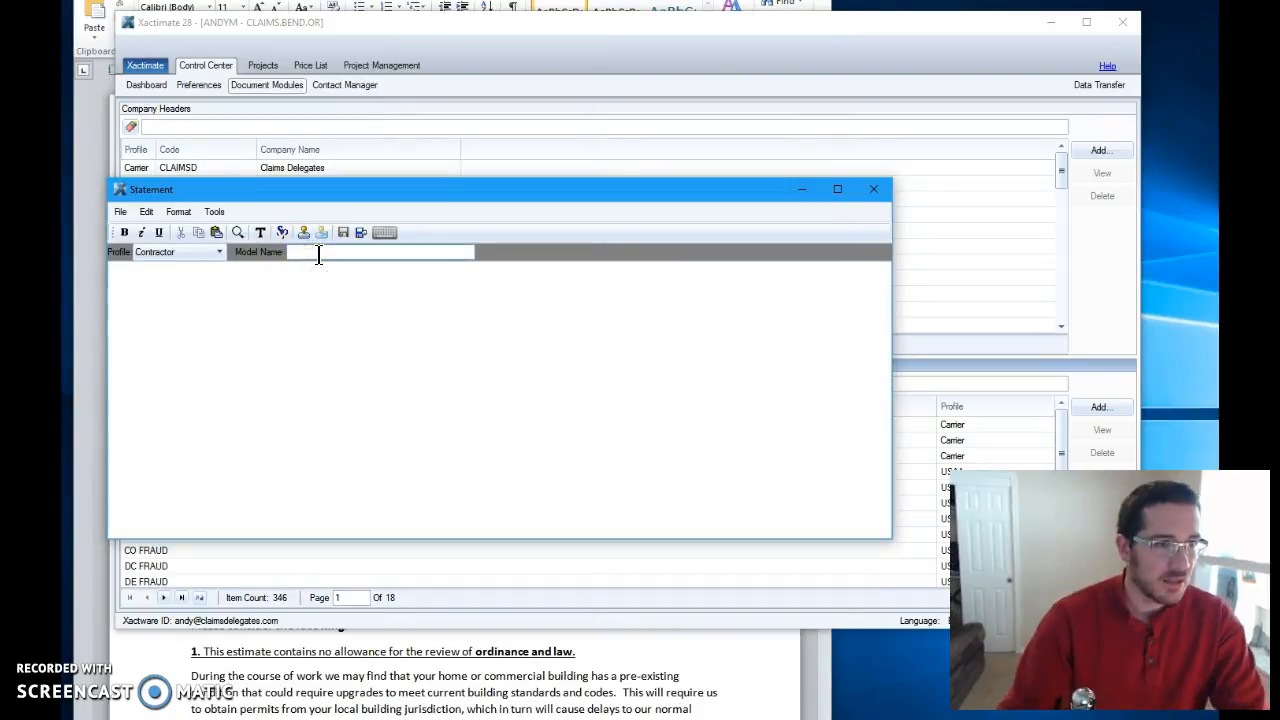
left_click(216, 251)
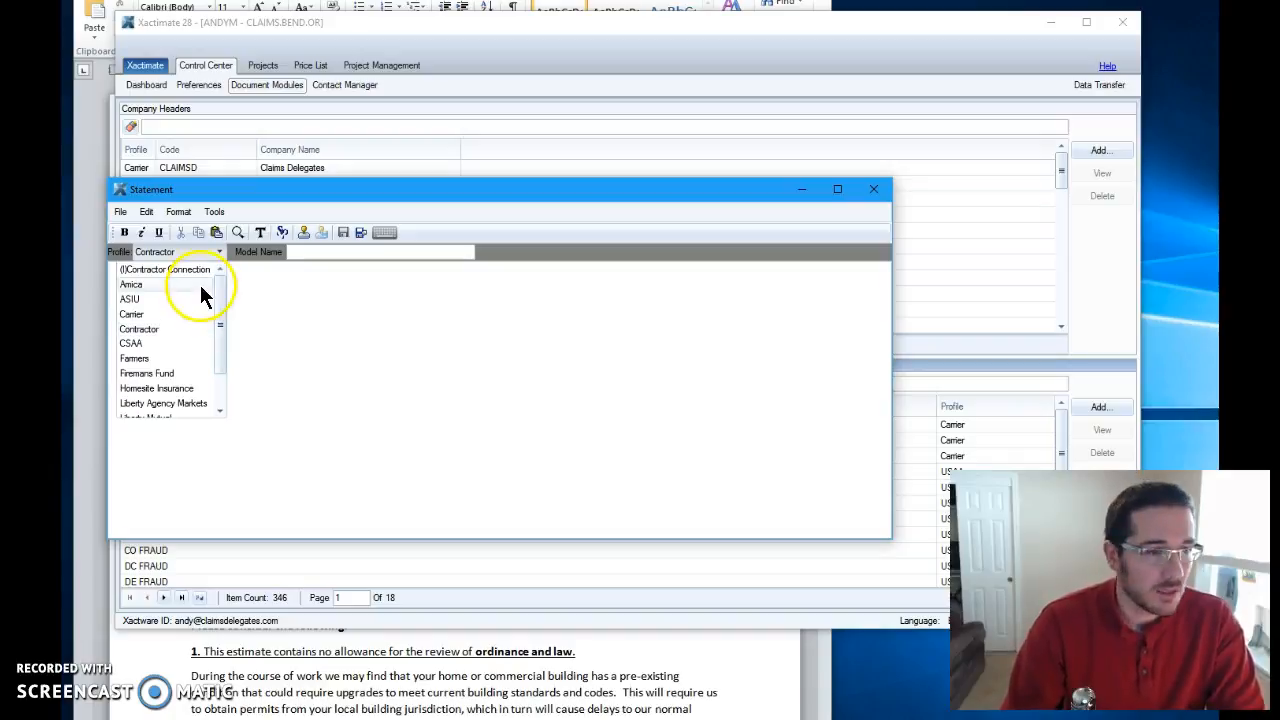
left_click(138, 329)
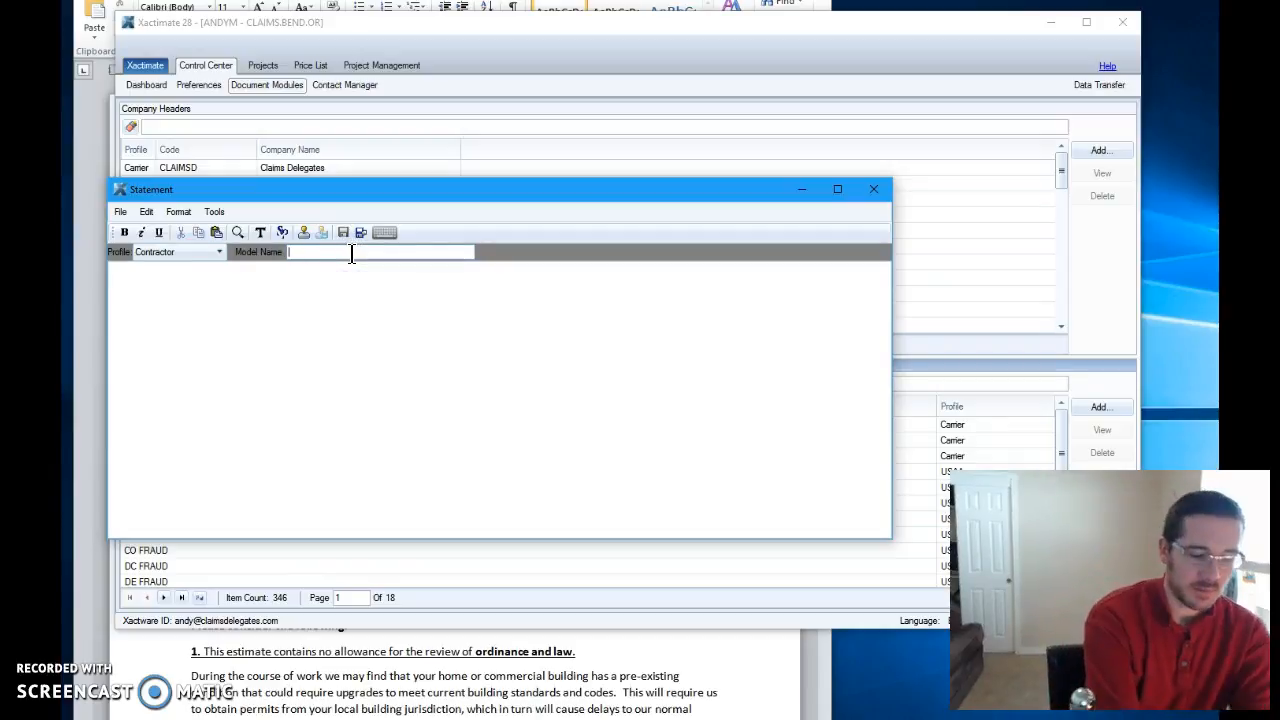
type("CLAIMSDELEGATES1")
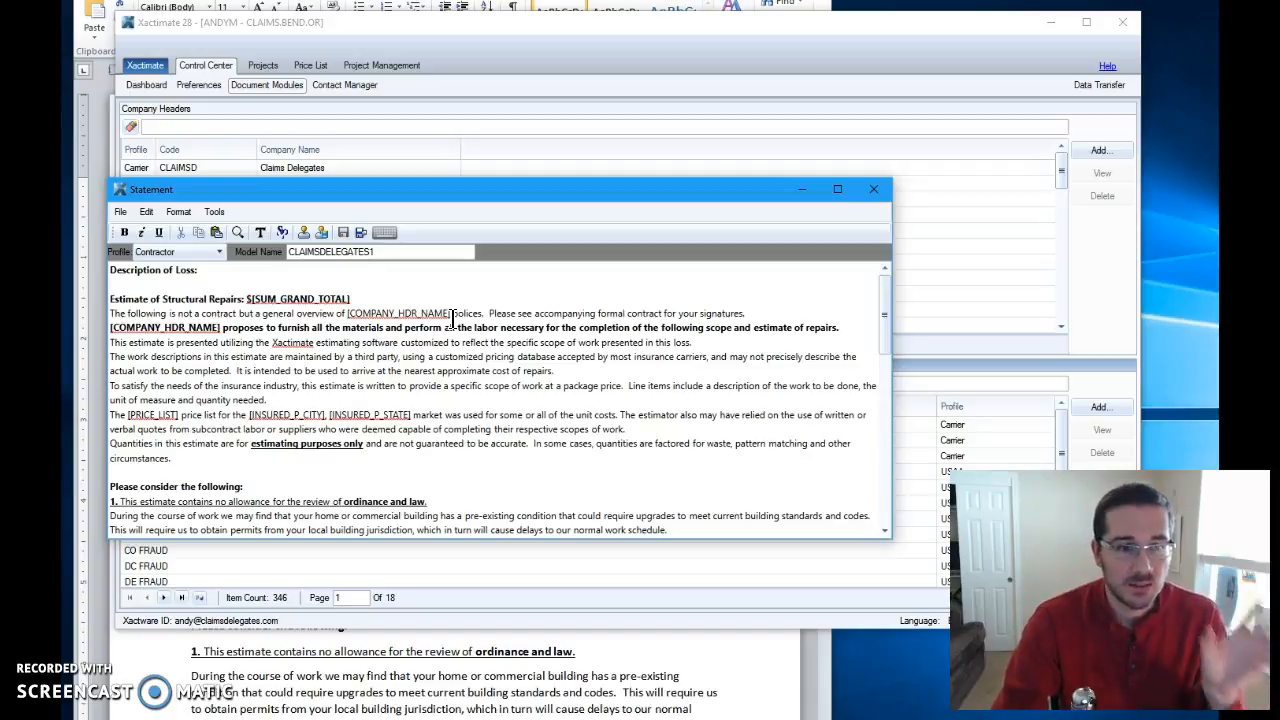
mouse_move(429, 470)
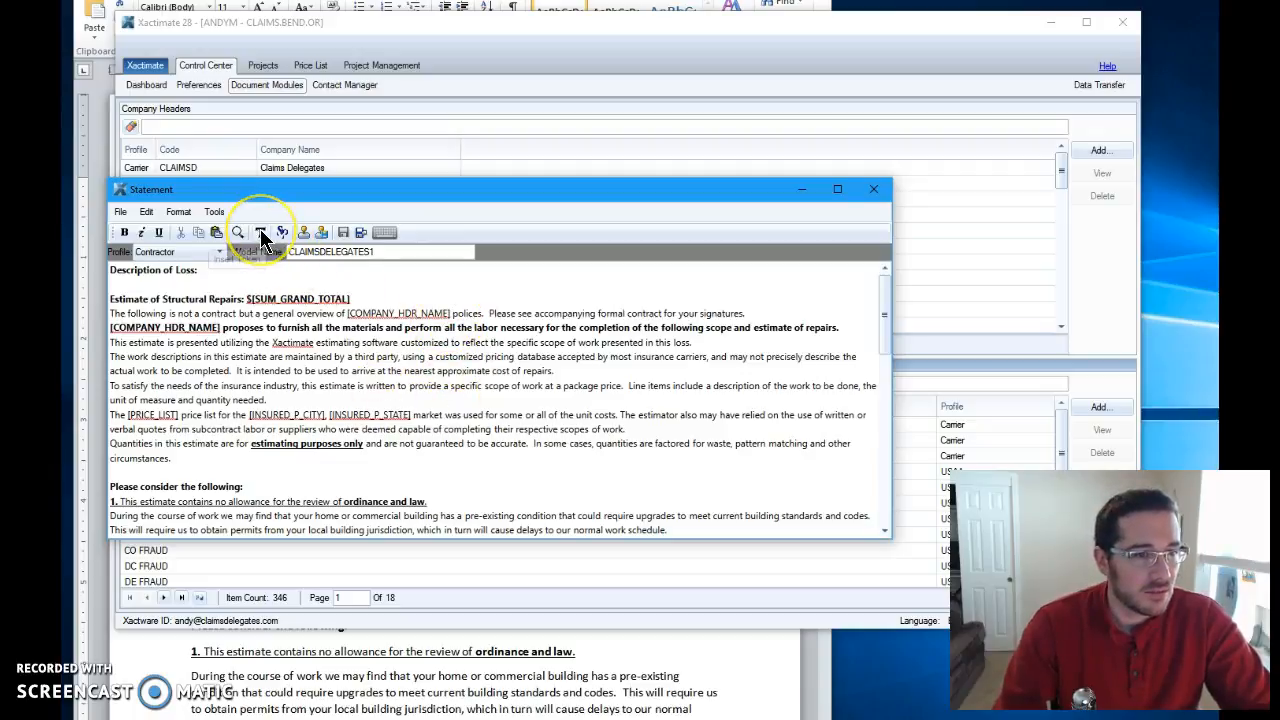
left_click(260, 232)
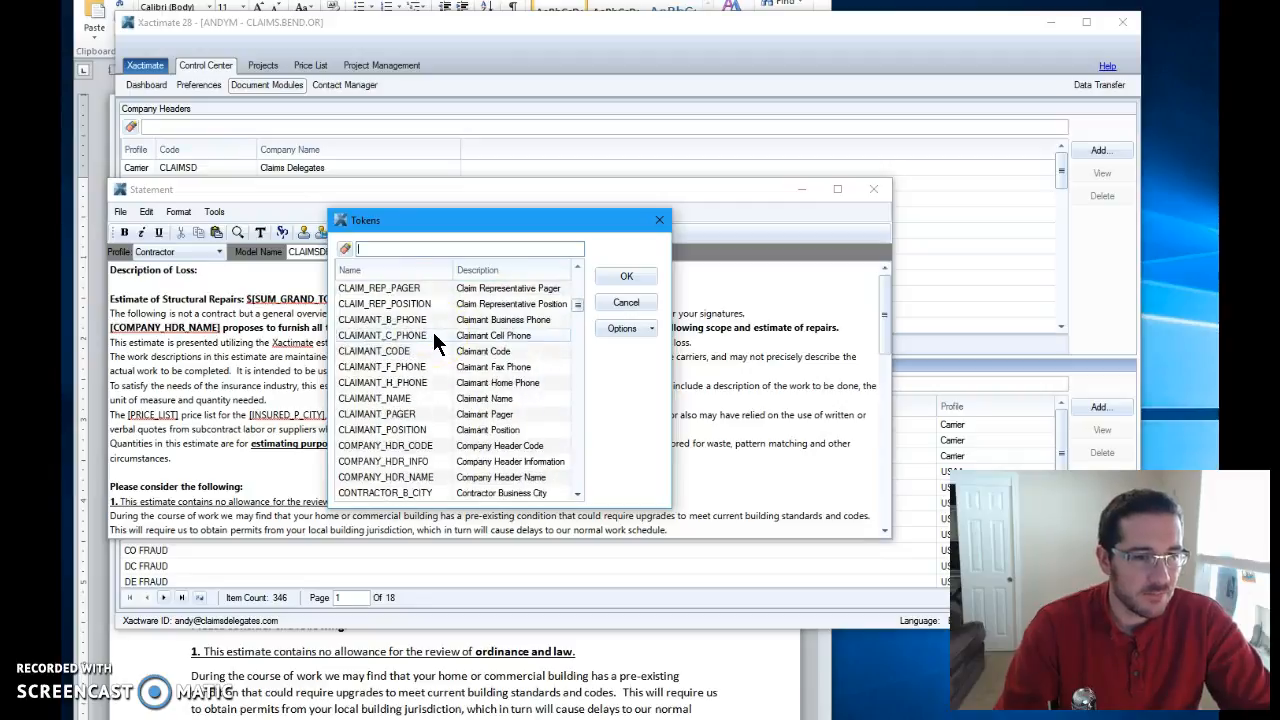
scroll("down", 3)
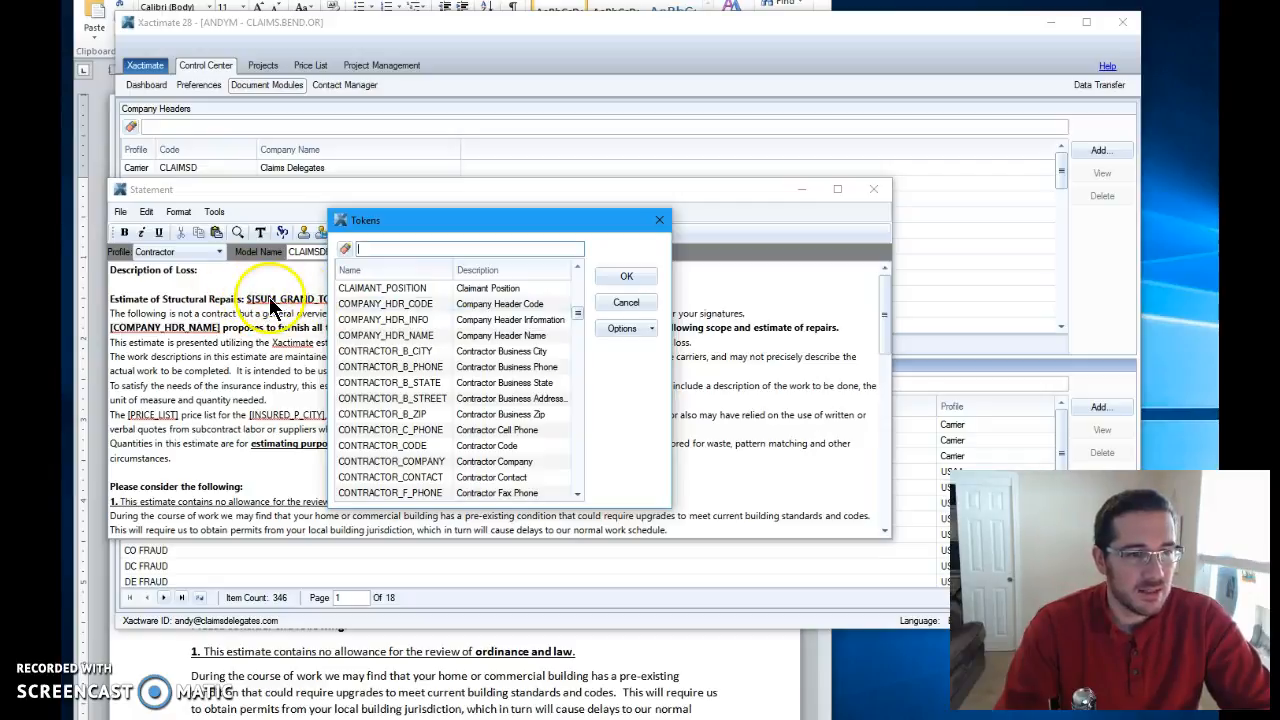
scroll("down", 3)
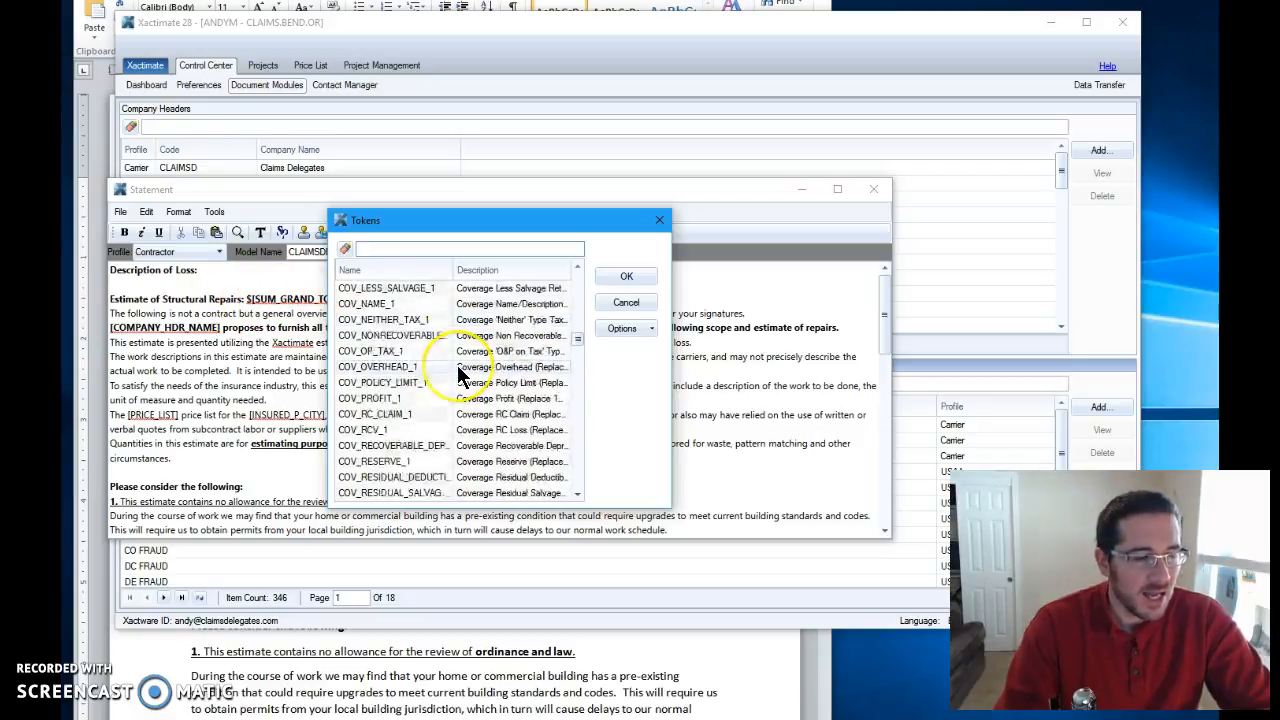
scroll("down", 3)
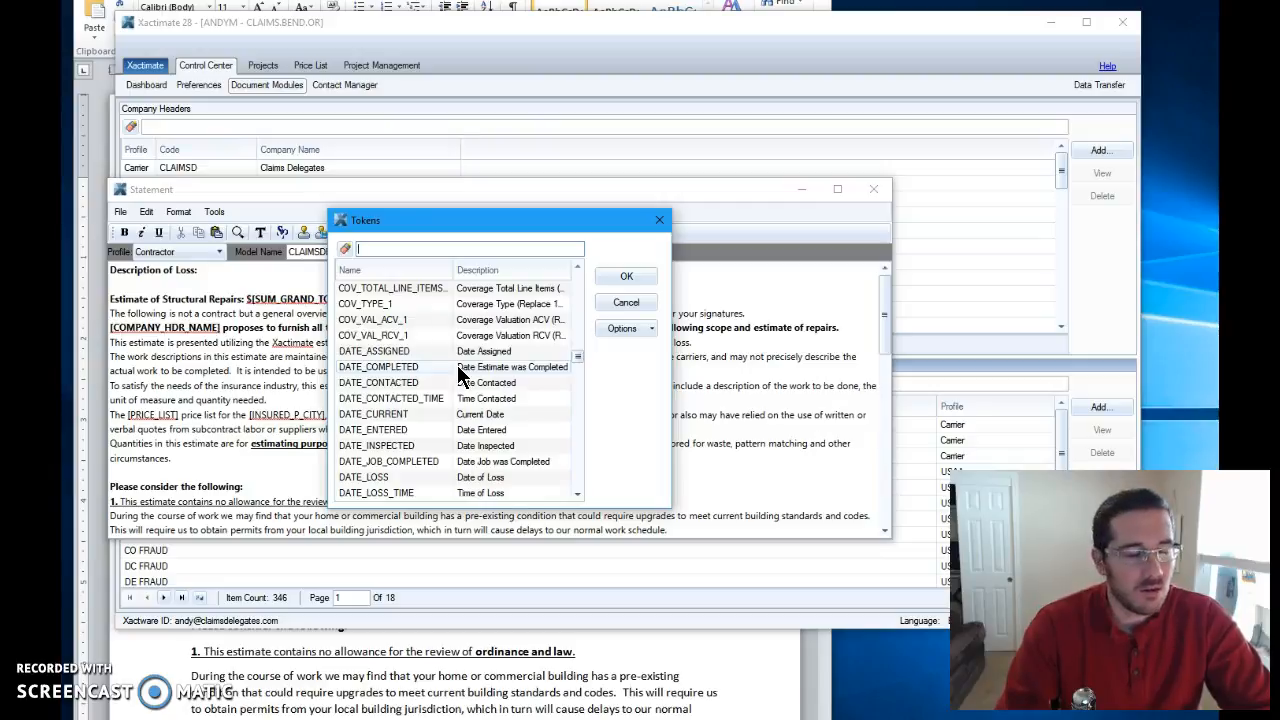
scroll("down", 3)
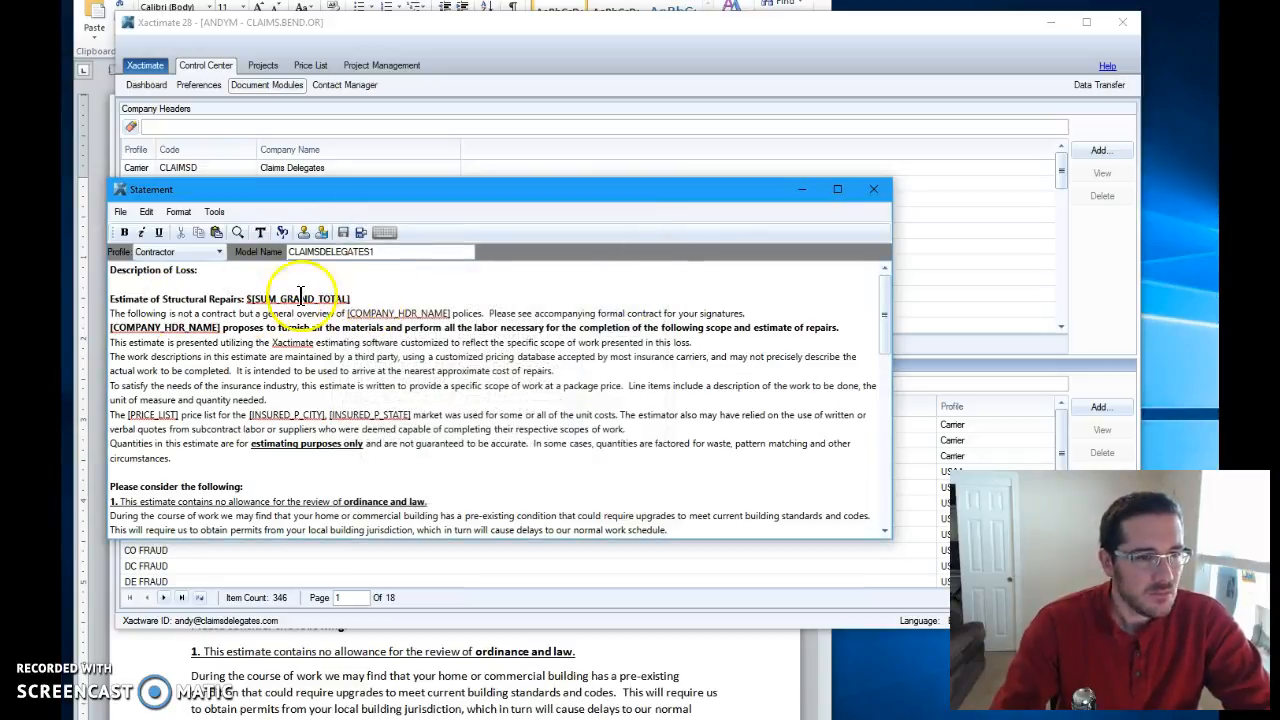
Step: Scroll down through the CLAIMSDELEGATES1 statement text to review it
scroll("down", 3)
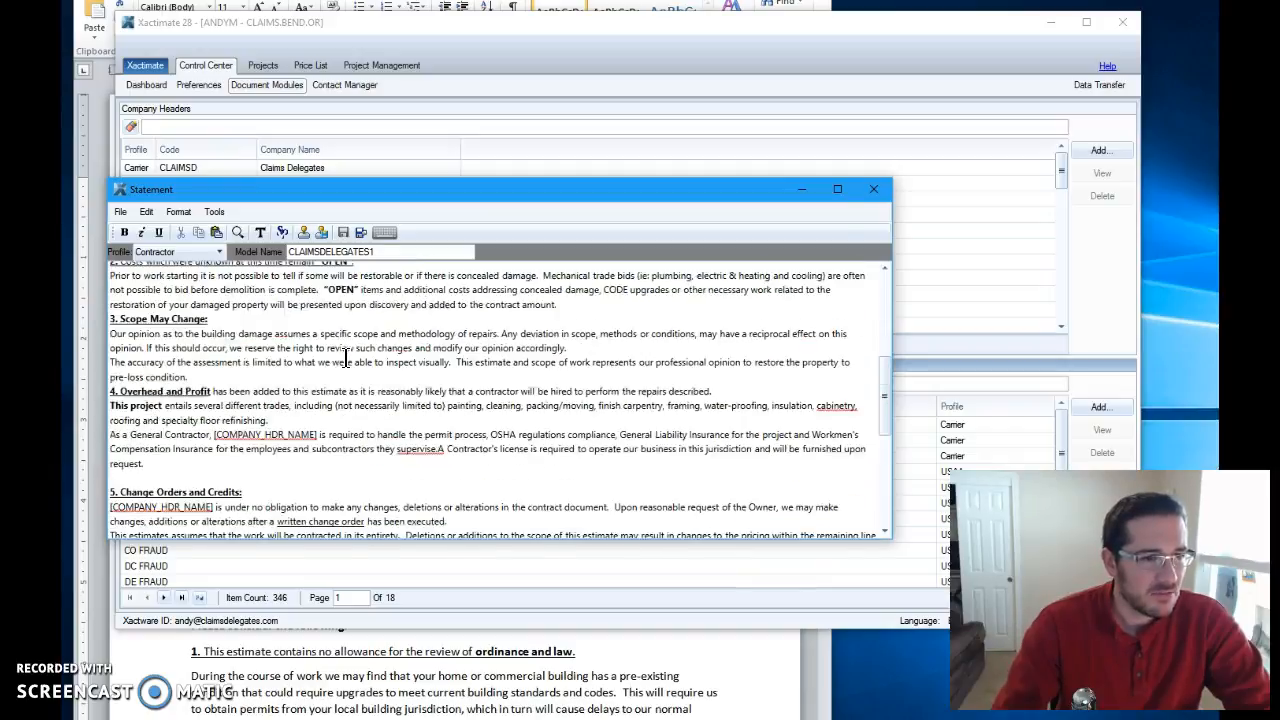
scroll("down", 3)
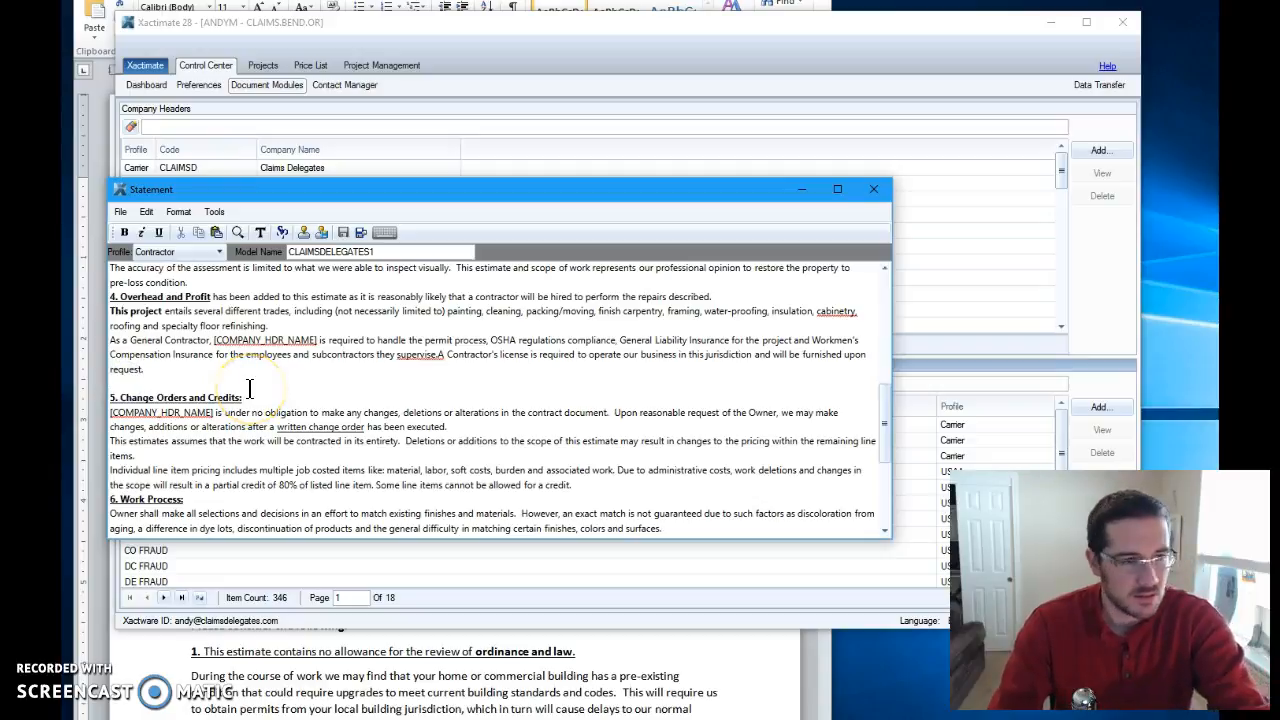
scroll("down", 3)
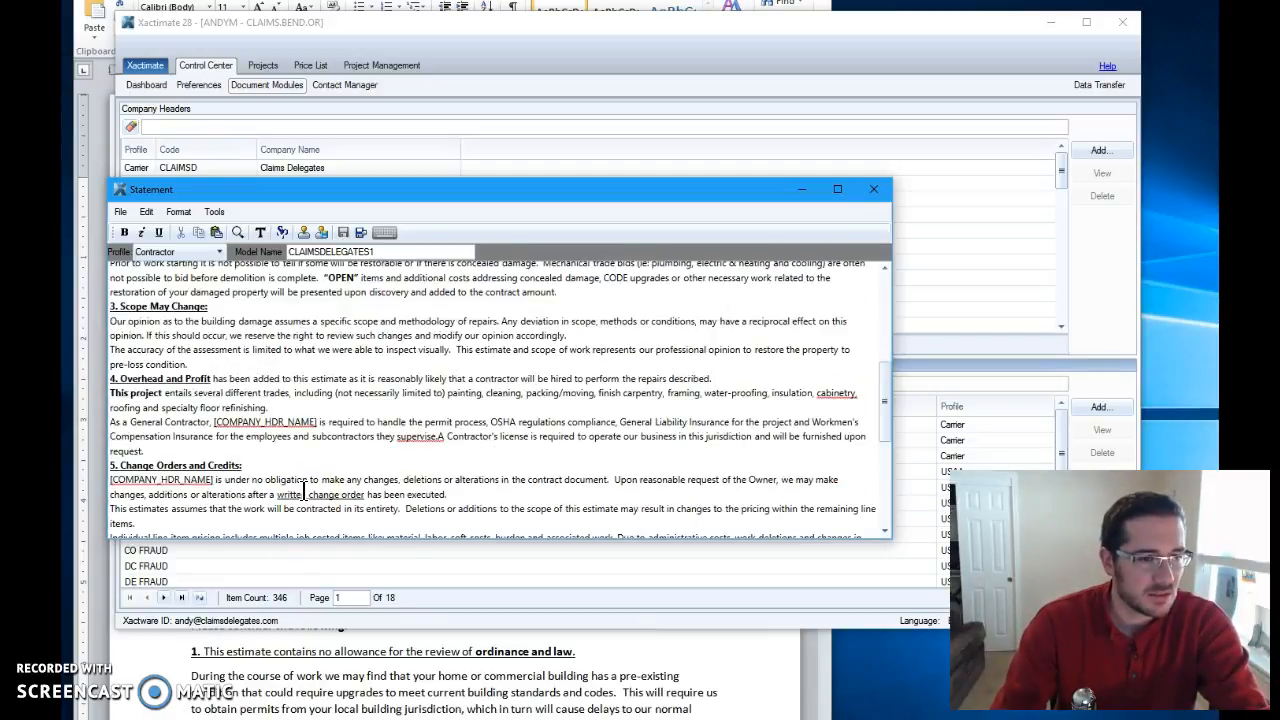
scroll("down", 3)
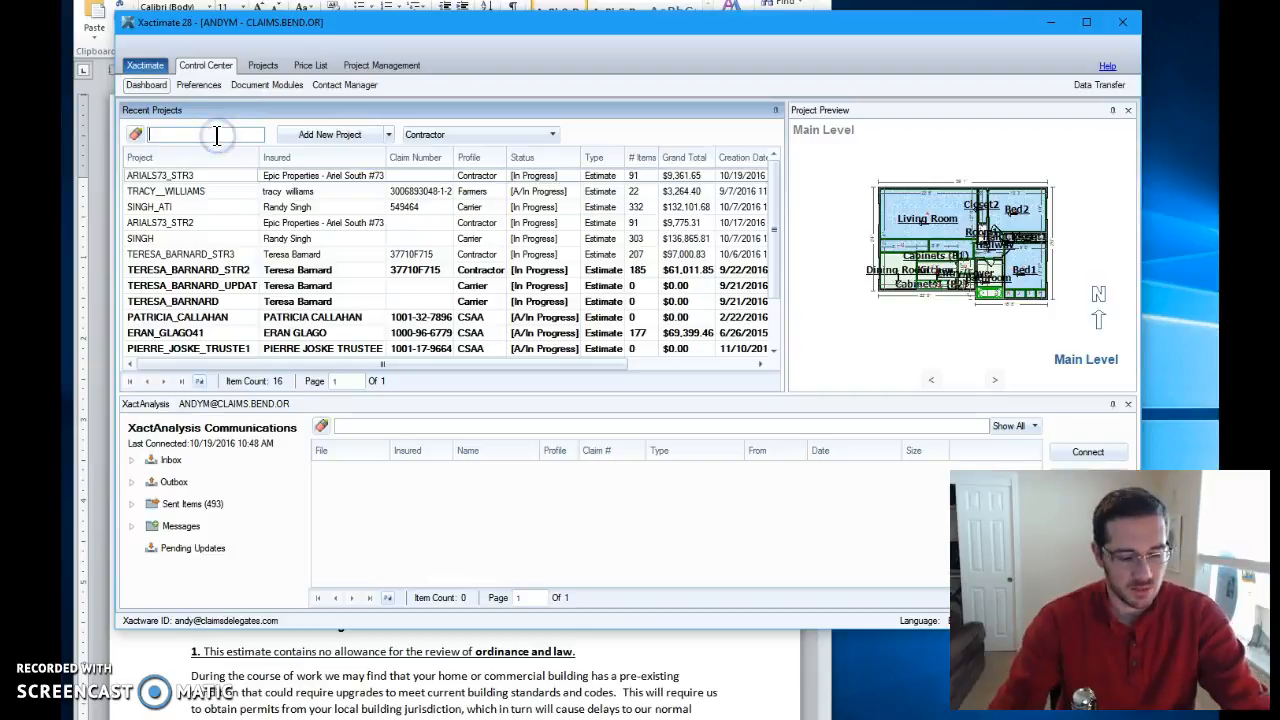
Step: Search Recent Projects for SAMPLE and open that estimate
type("s")
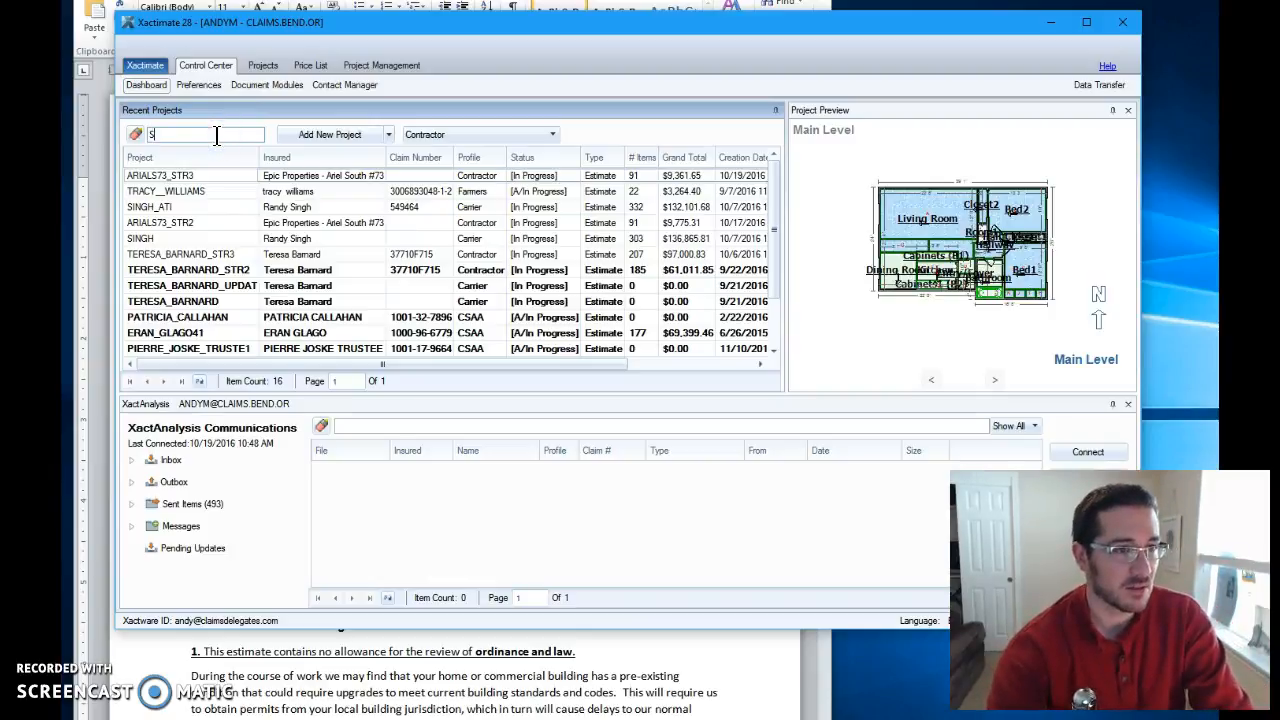
type("SAMPLE")
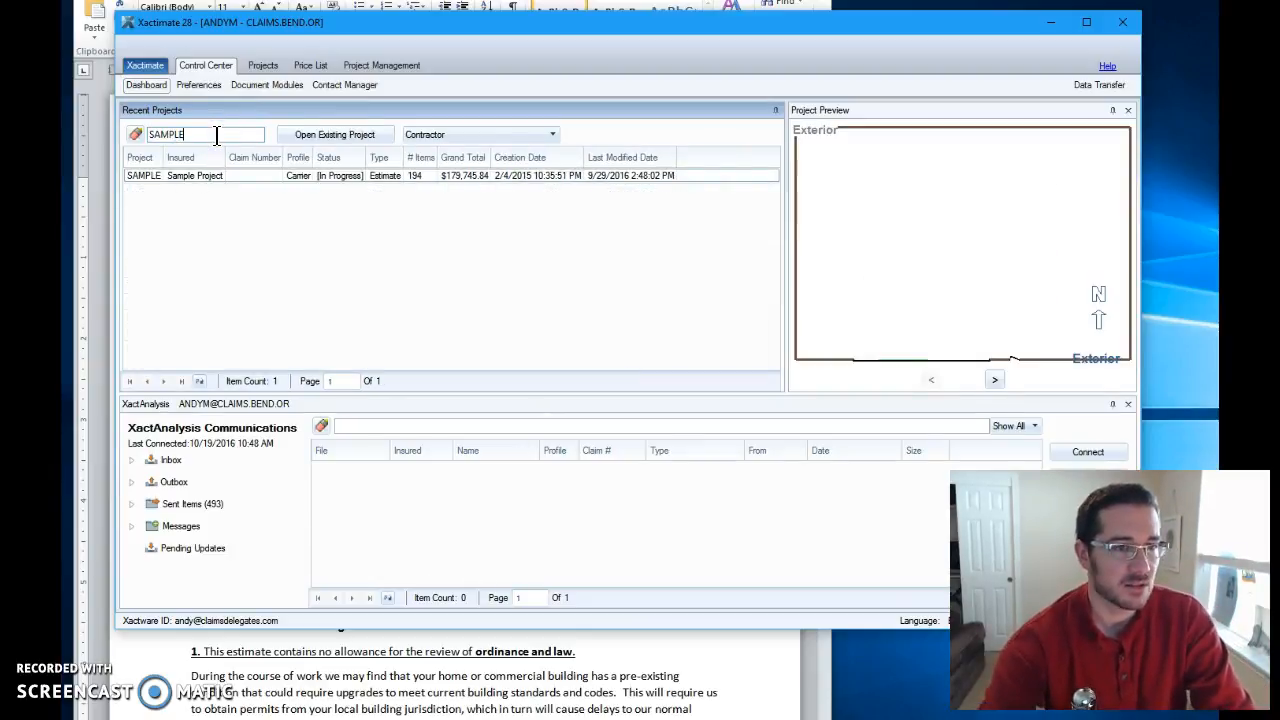
left_click(143, 175)
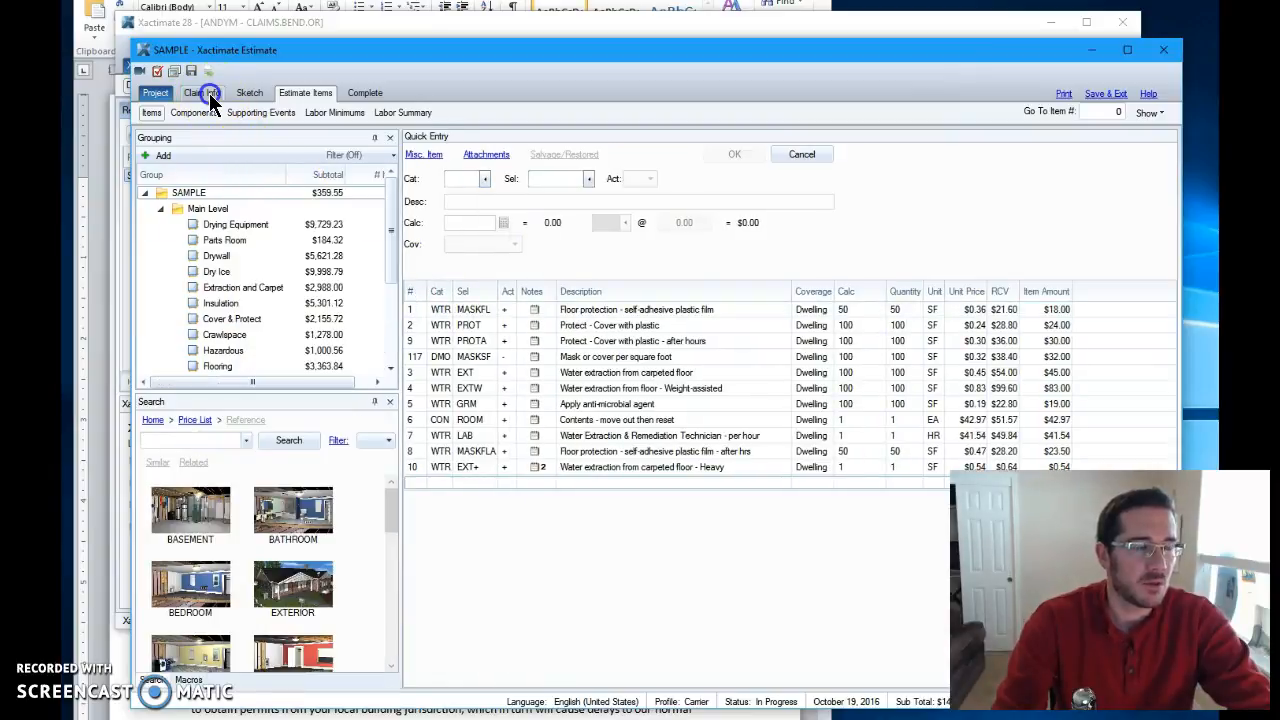
Step: Set the SAMPLE estimate's company header to CLAIMSD in claim parameters
left_click(203, 92)
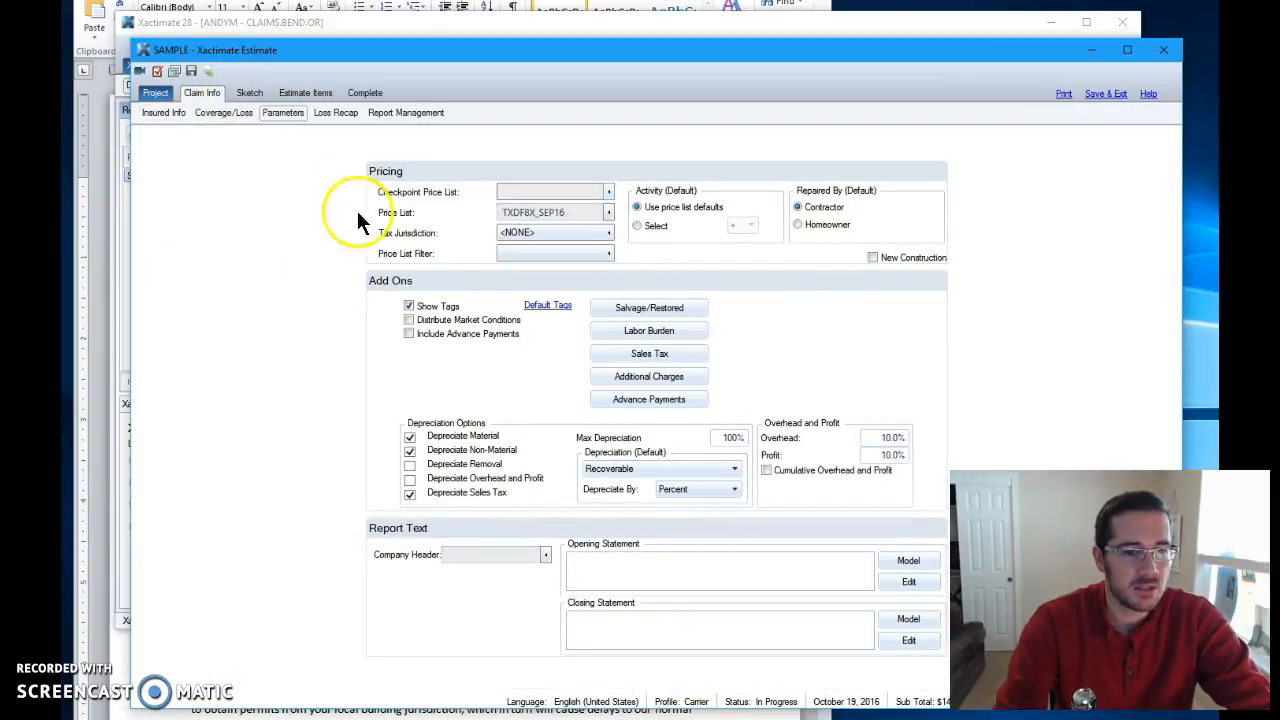
mouse_move(546, 555)
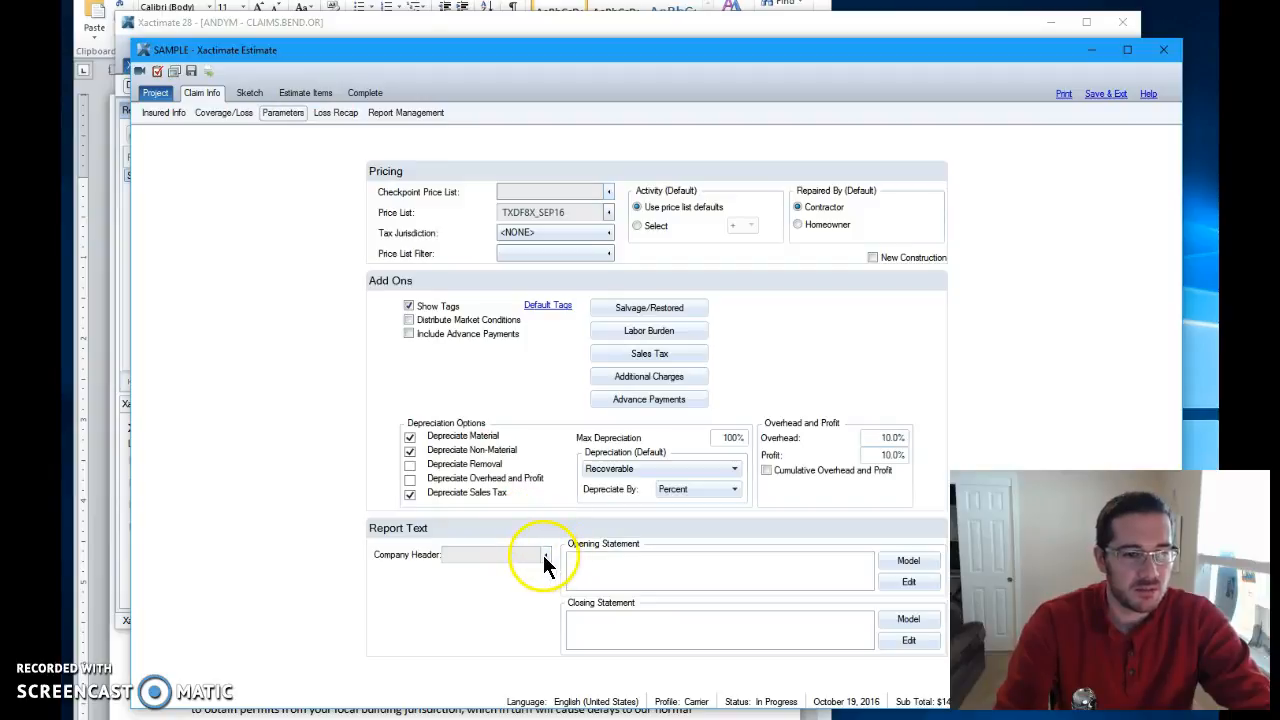
left_click(546, 555)
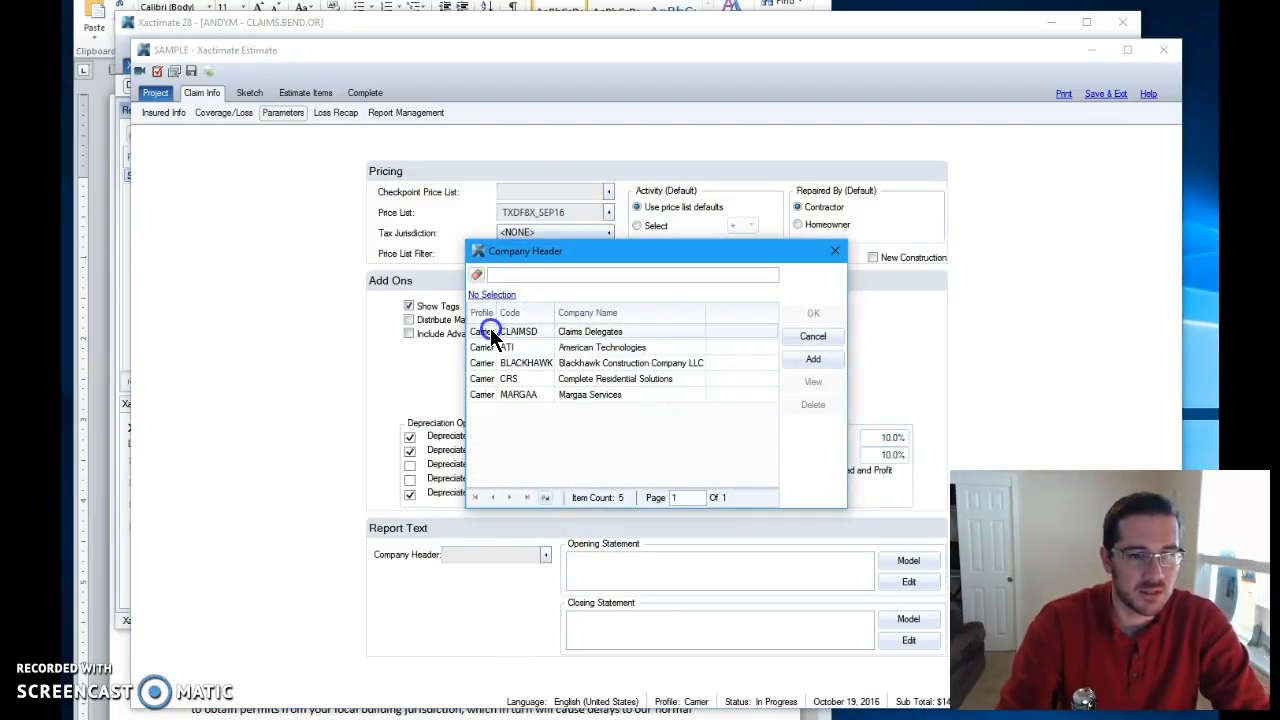
left_click(813, 312)
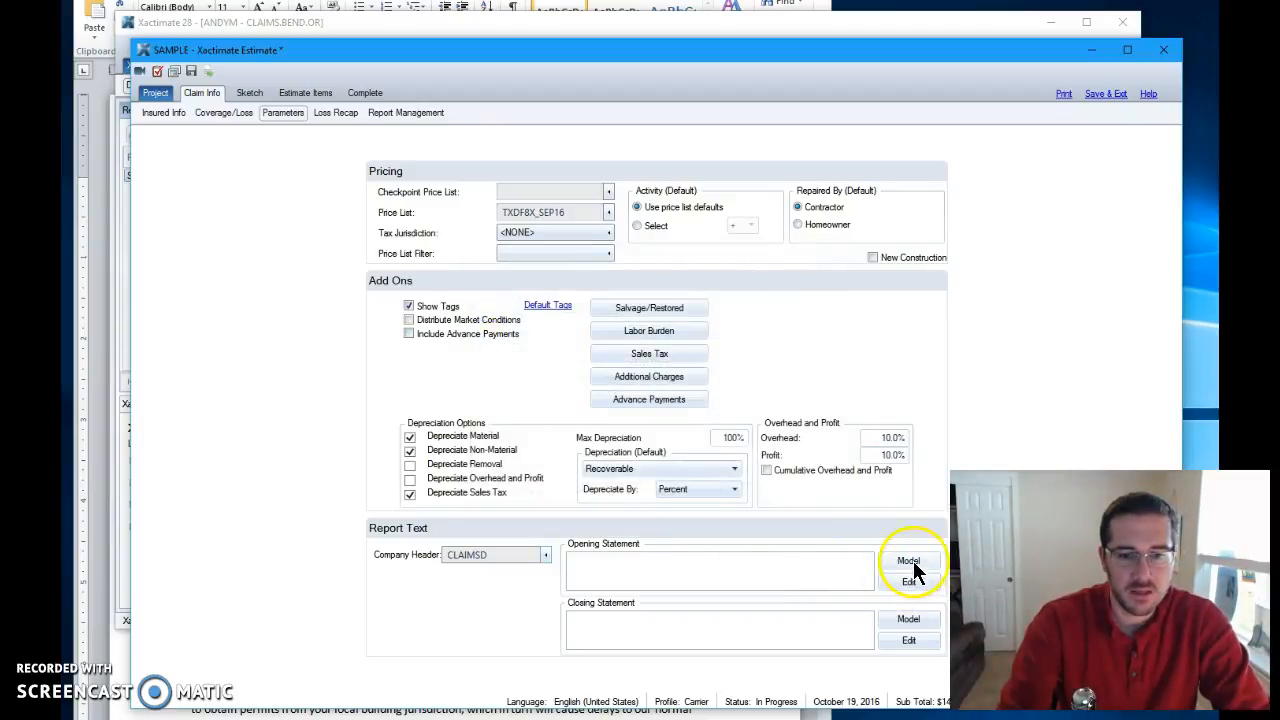
Step: View the model opening statements list, cancel it, and save and exit the estimate
left_click(908, 560)
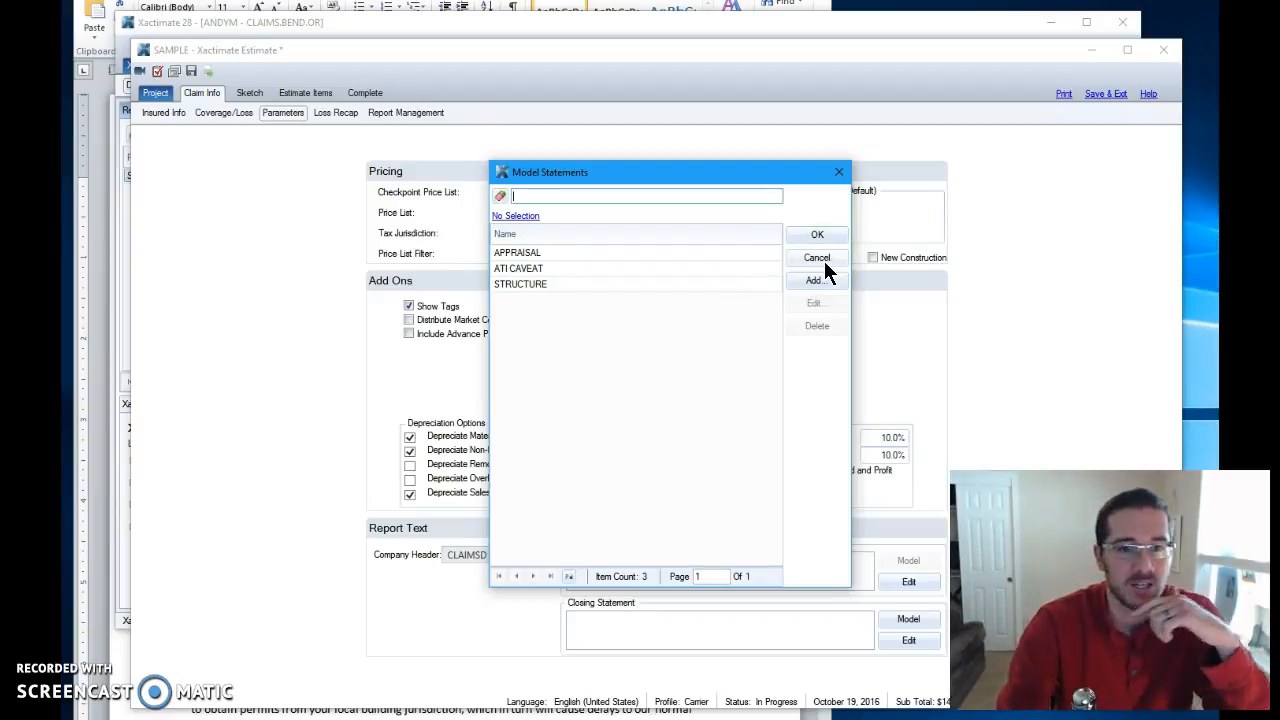
left_click(817, 257)
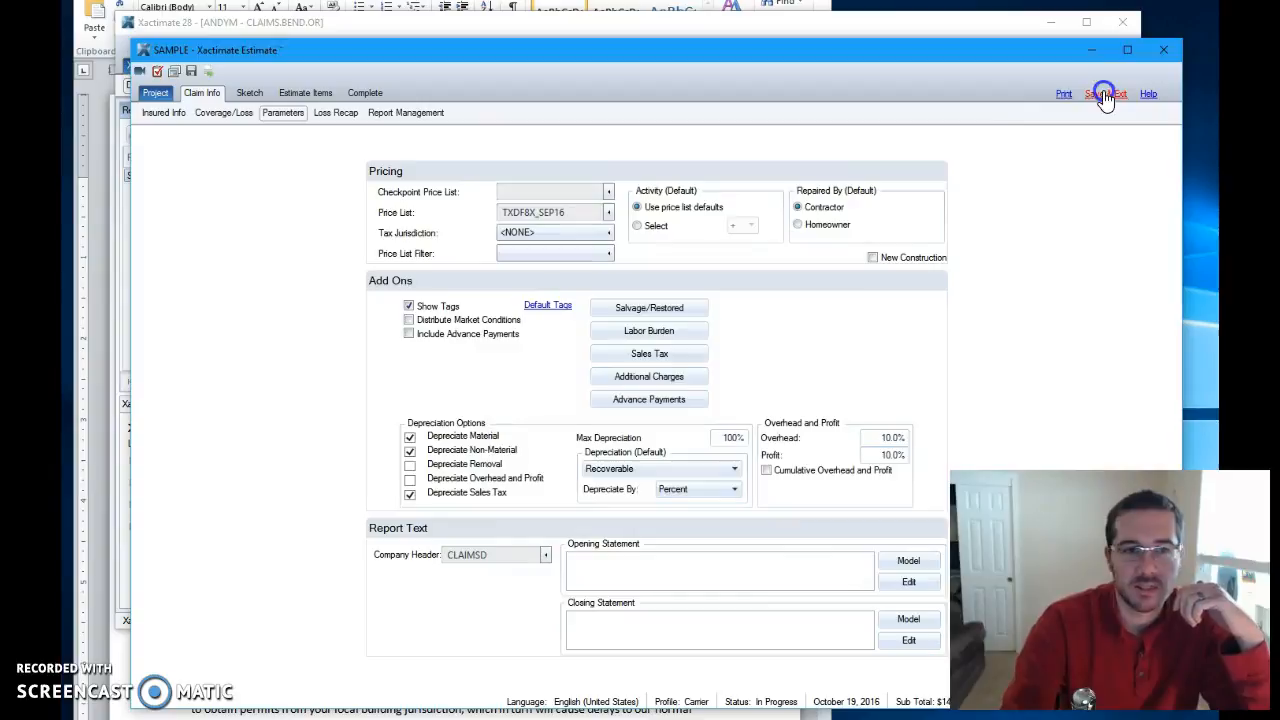
left_click(1095, 93)
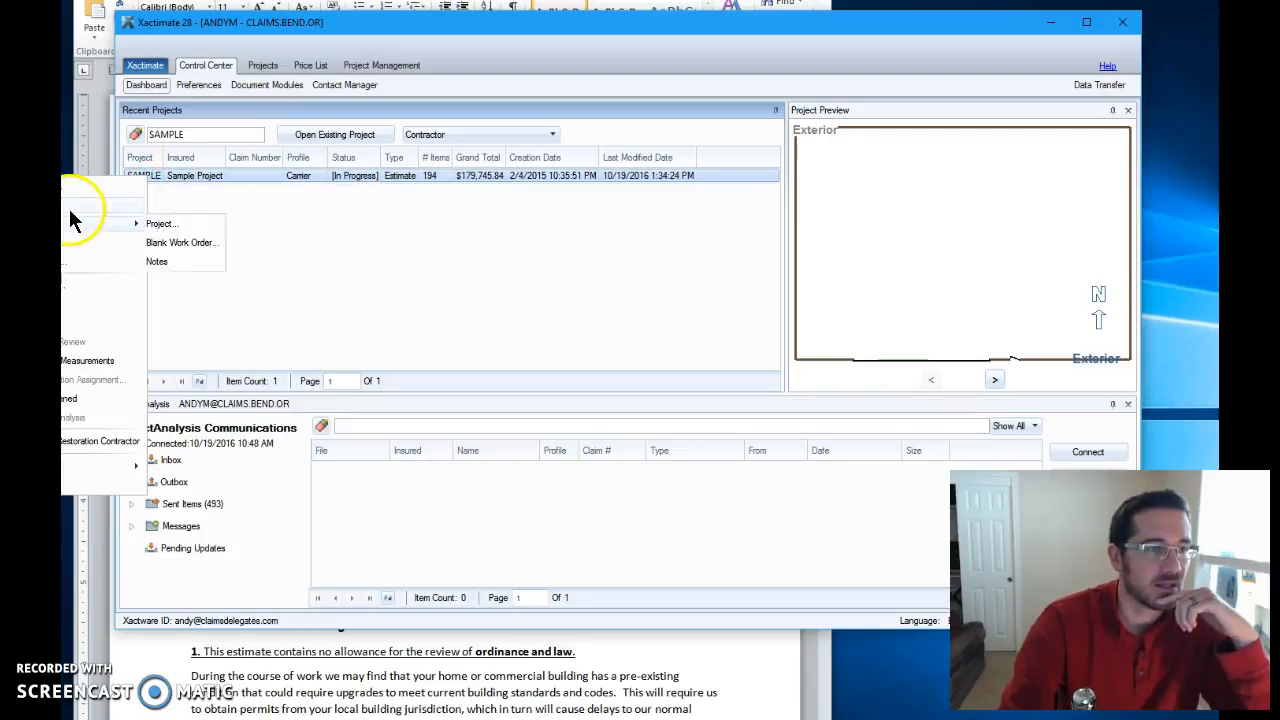
Step: Create project SAMPLE-1 with the Contractor profile and open its estimate
left_click(160, 223)
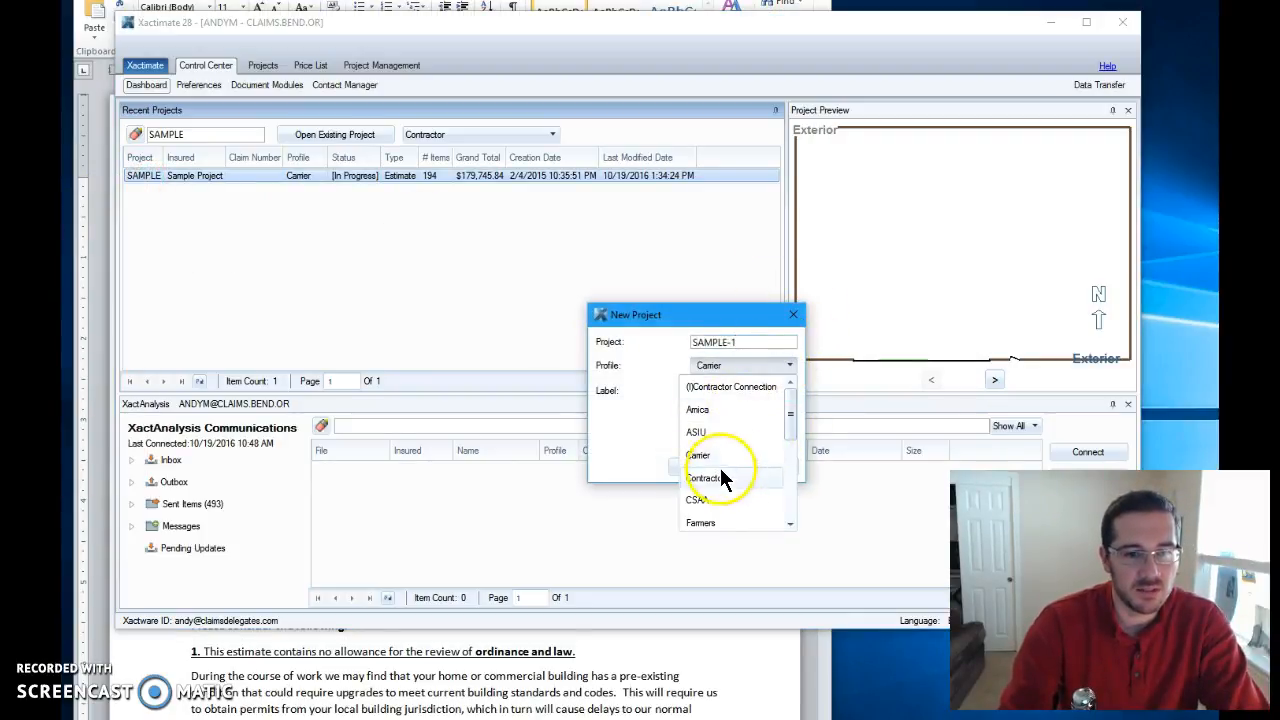
left_click(704, 477)
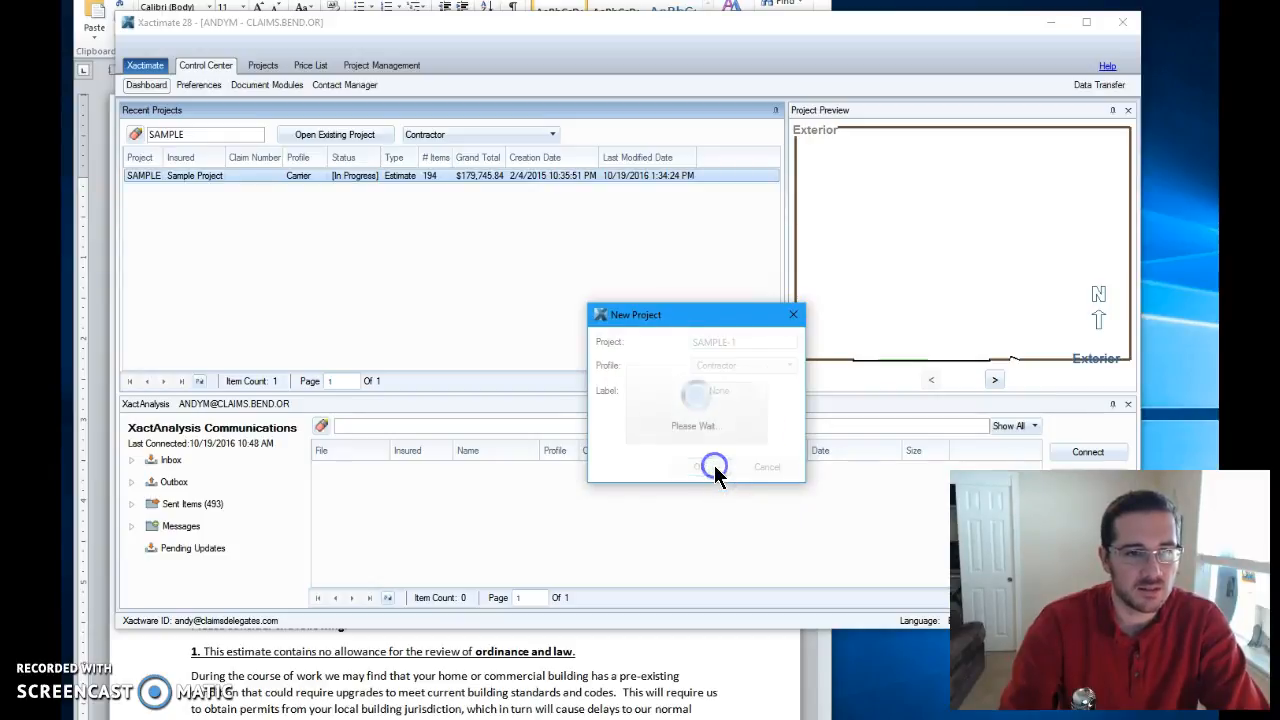
left_click(714, 467)
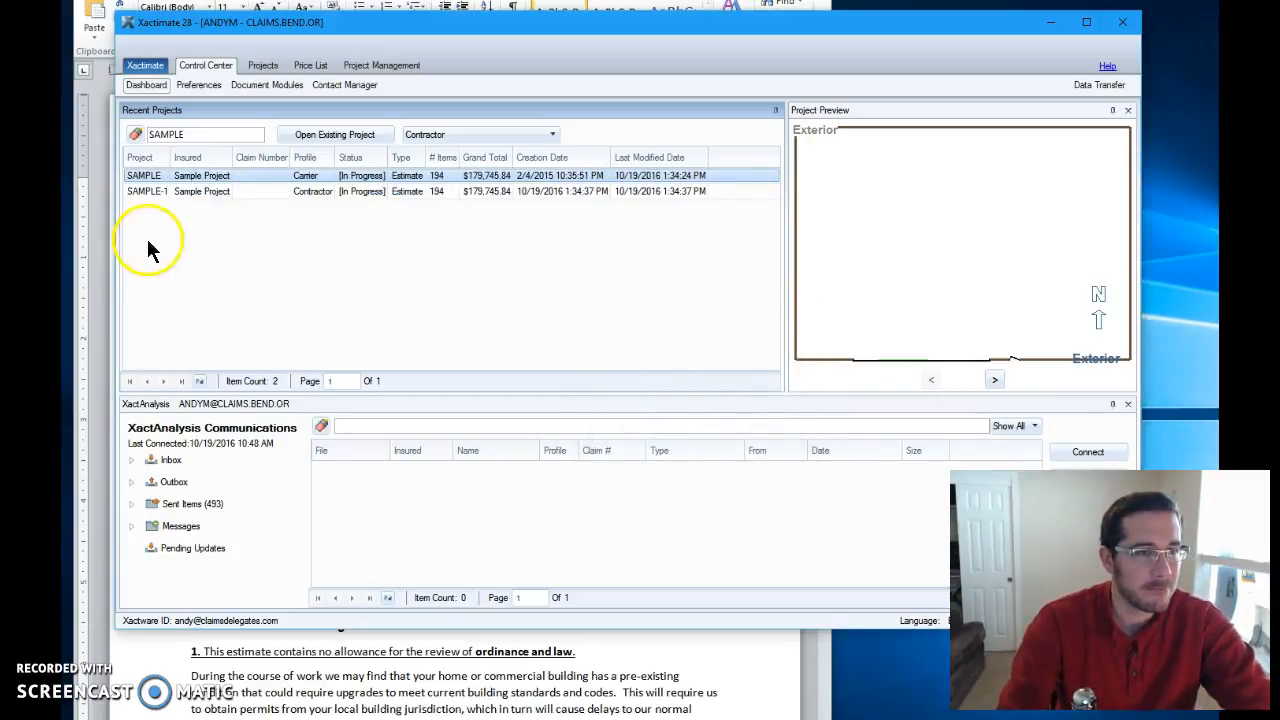
left_click(147, 191)
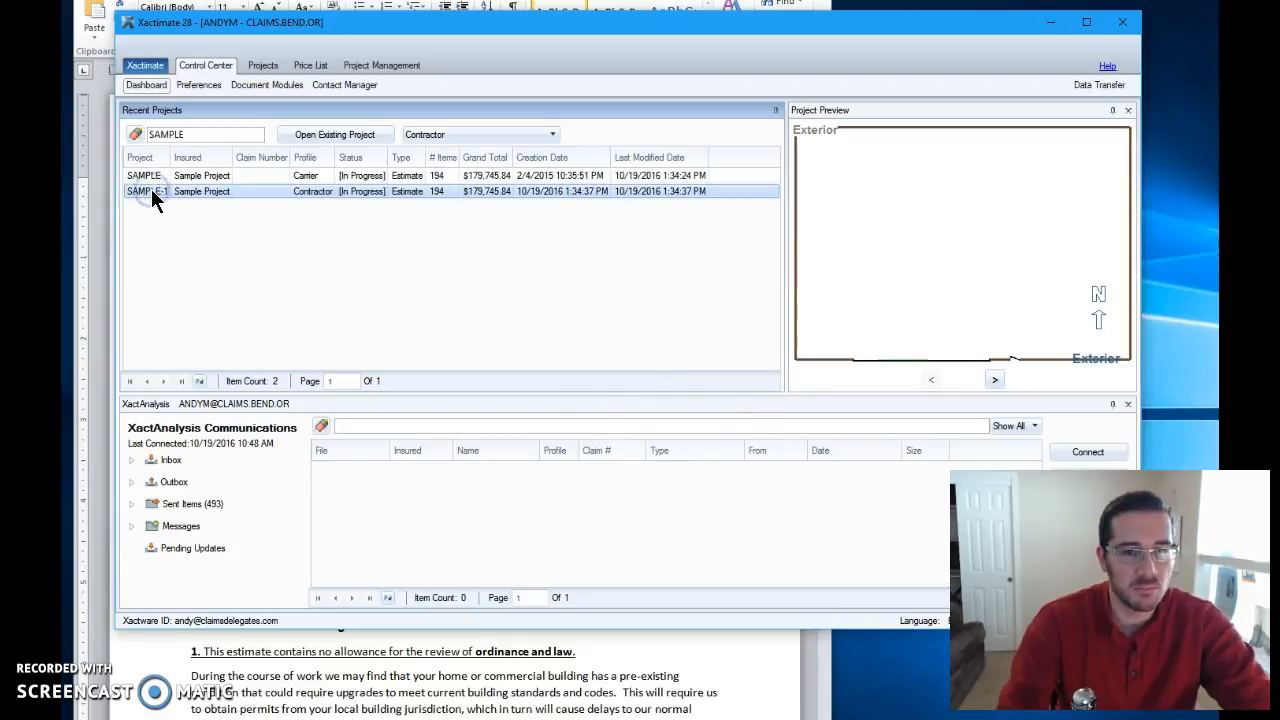
double_click(146, 191)
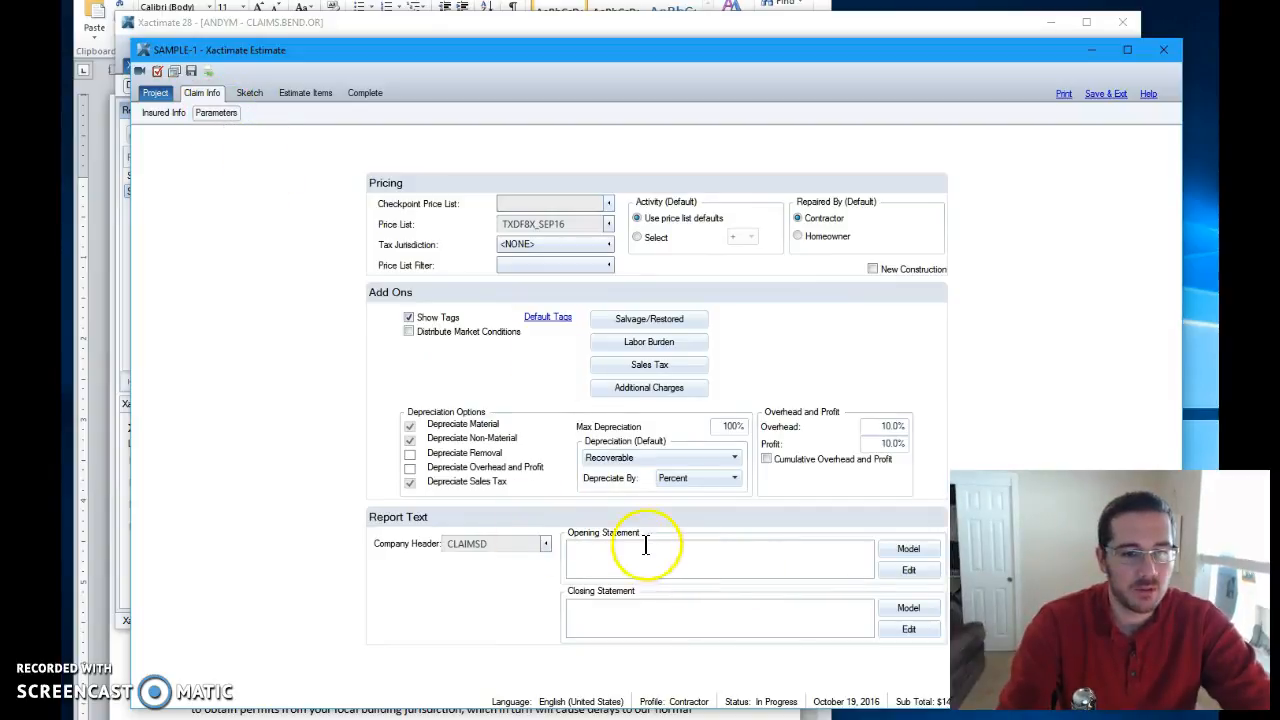
Step: Apply the CLAIMSDELEGATES1 model as SAMPLE-1's opening statement and open it for editing
left_click(907, 548)
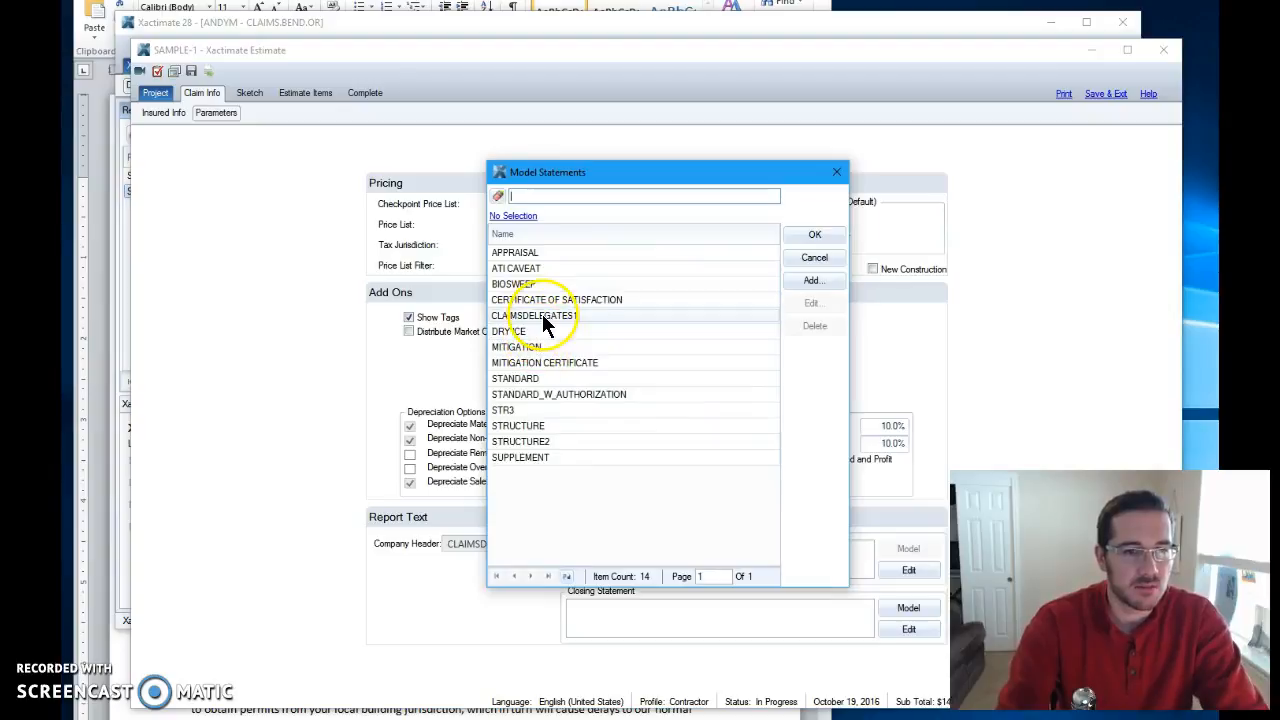
left_click(814, 257)
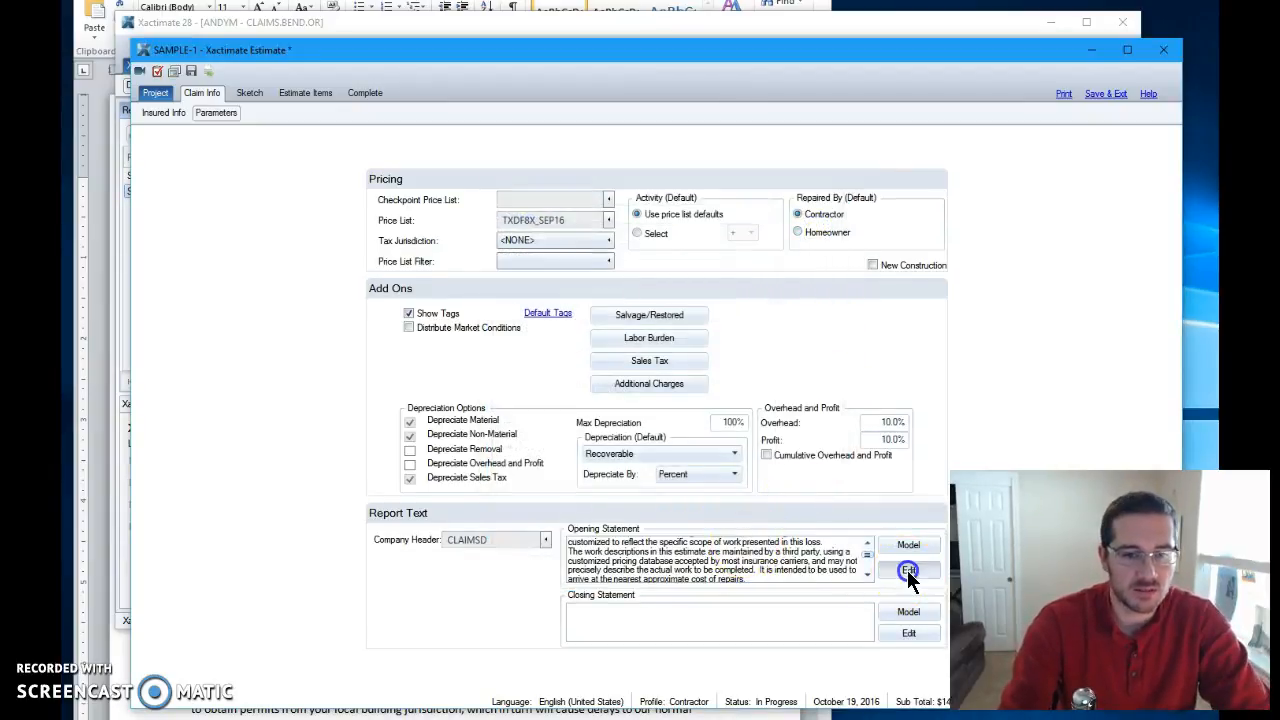
left_click(908, 570)
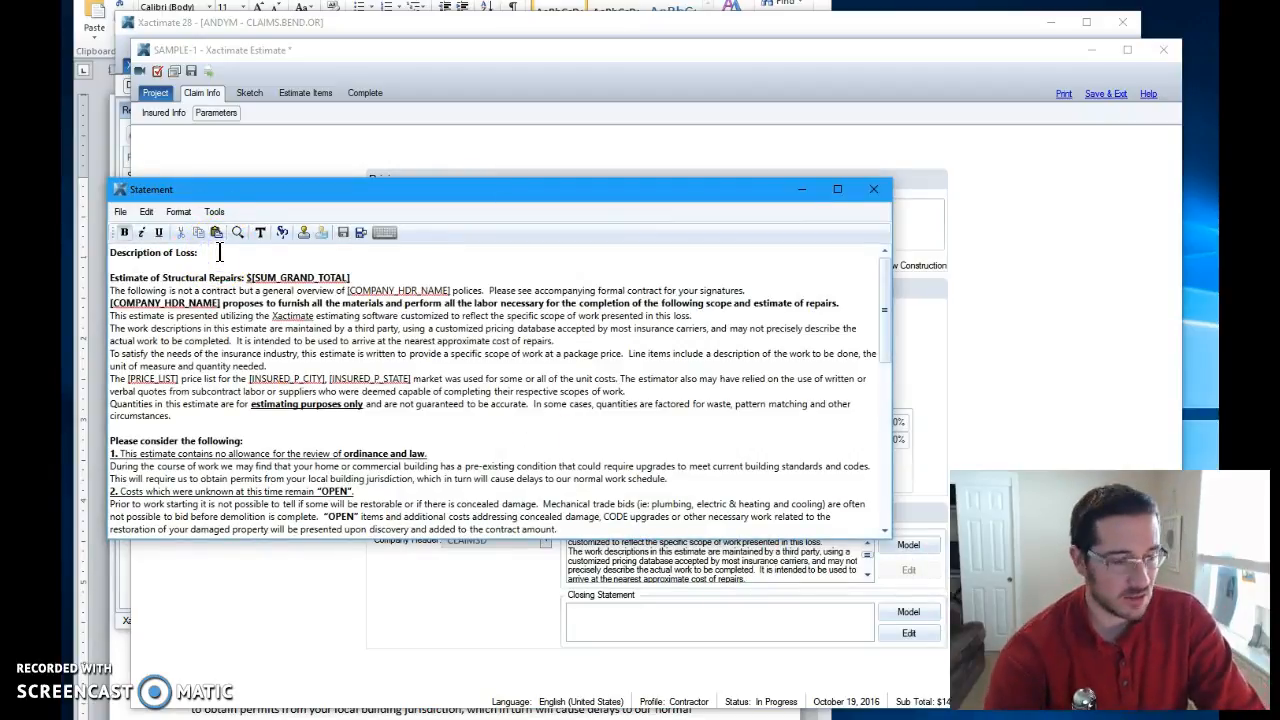
Step: Enter 'water loss from upstairs bathroom........' as the loss description and close the editor
type("water")
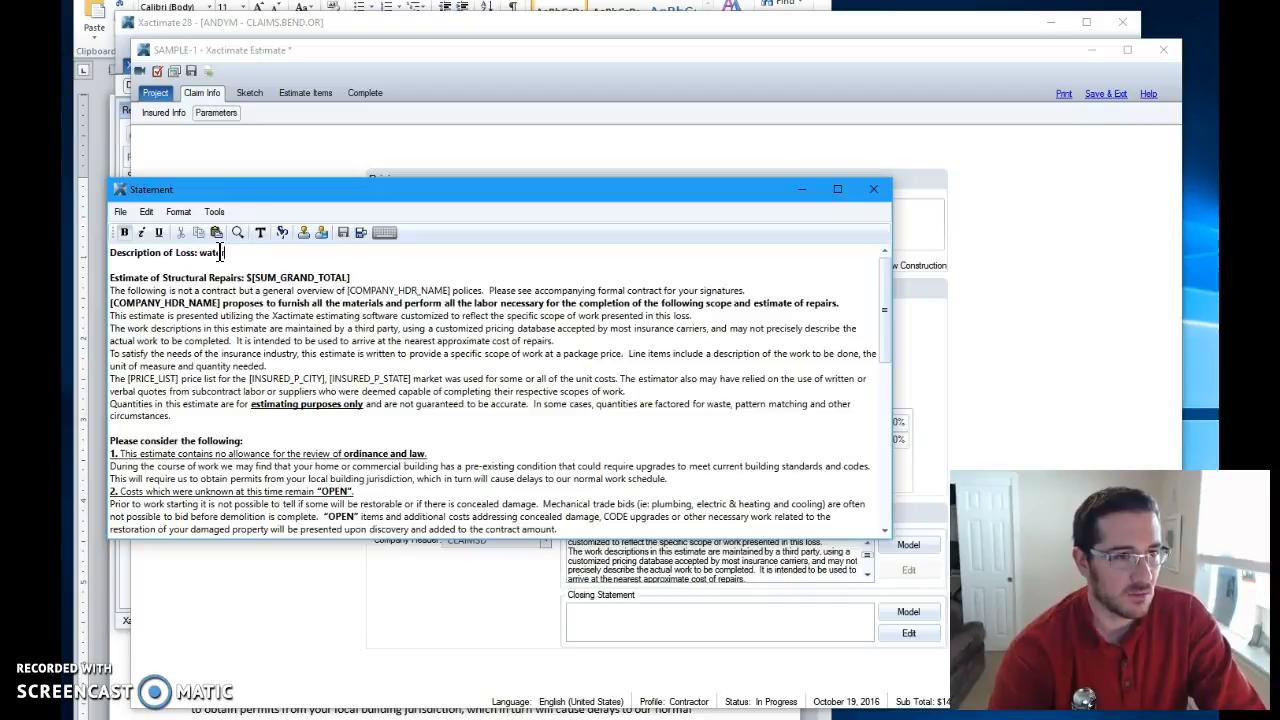
type("loss from")
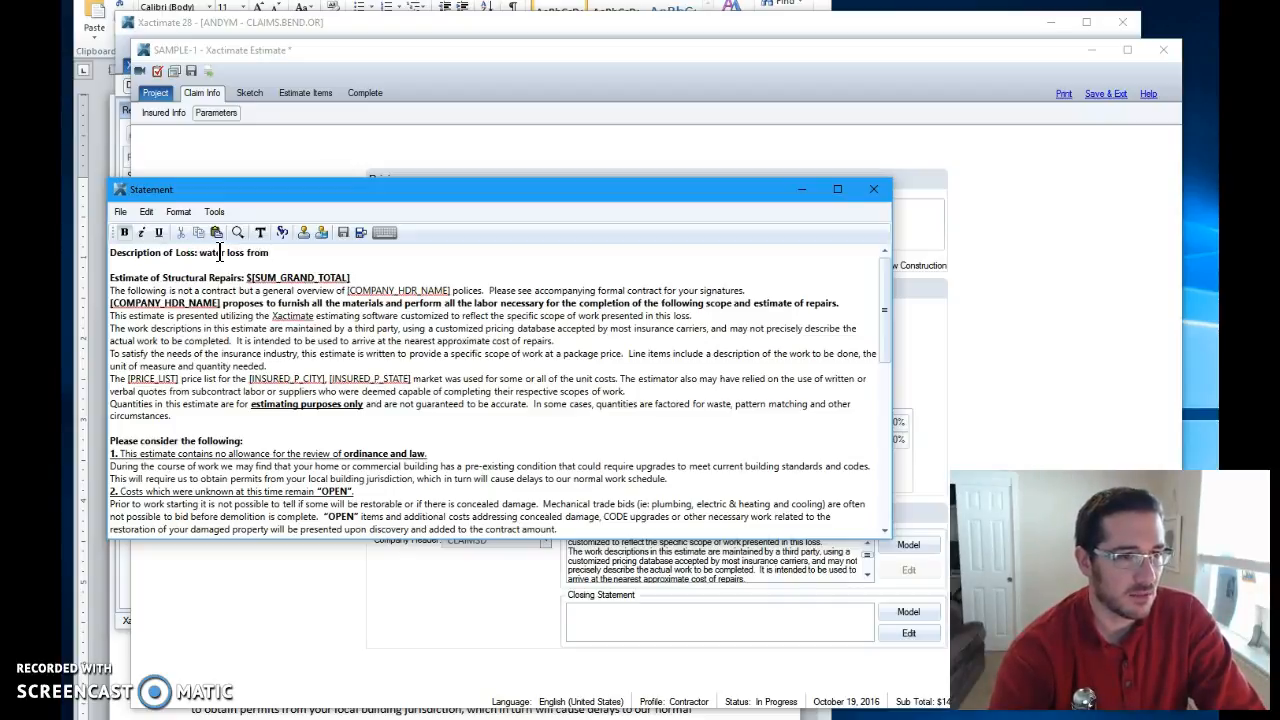
type("upstairs")
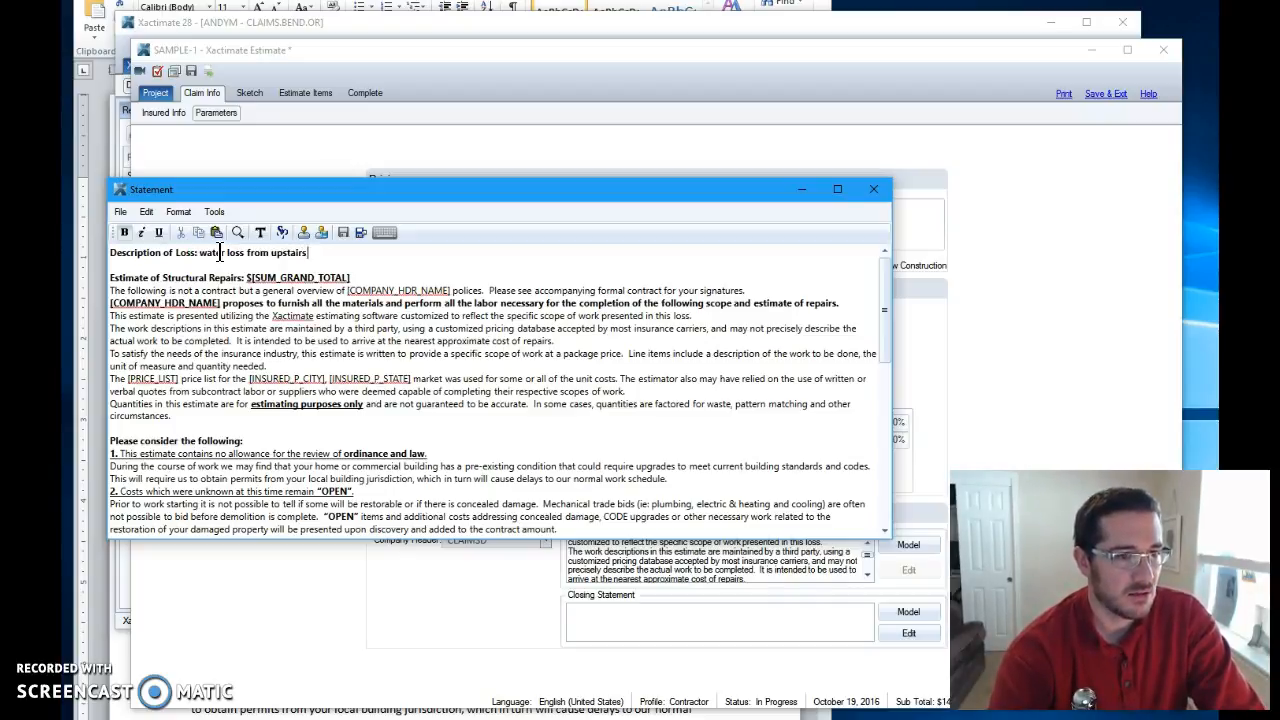
type("bathroom")
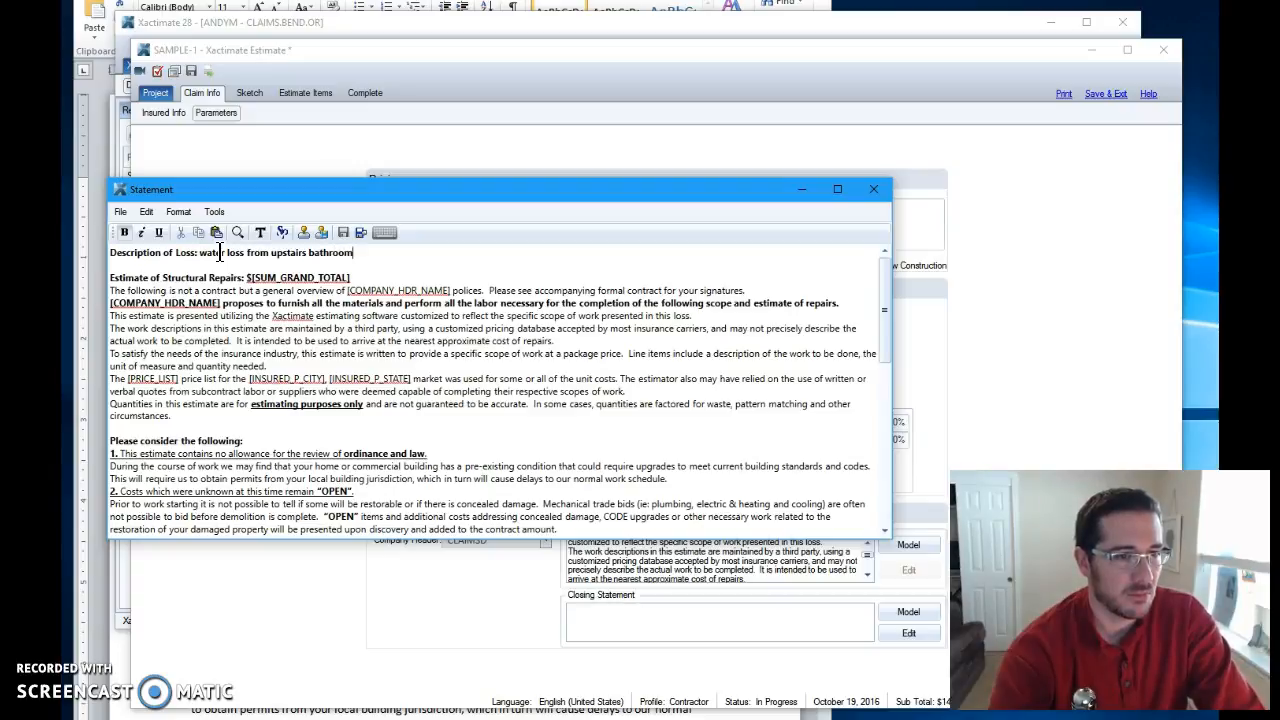
type("........")
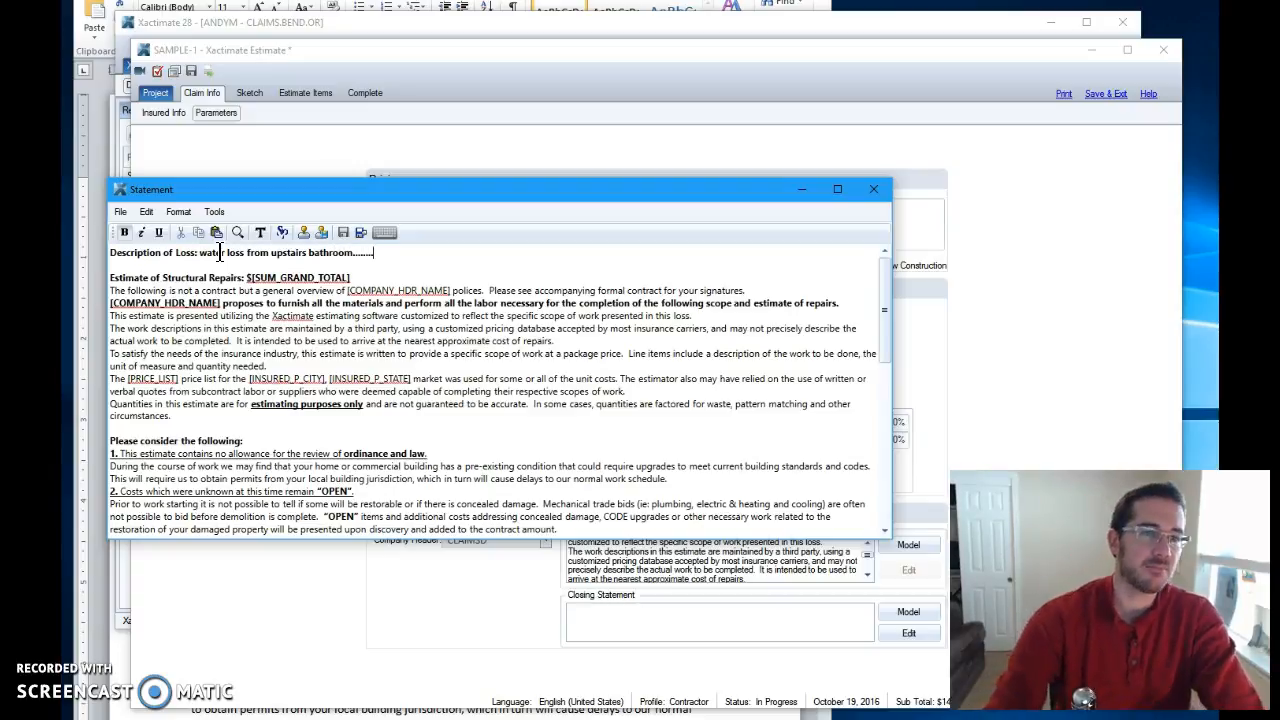
left_click(872, 188)
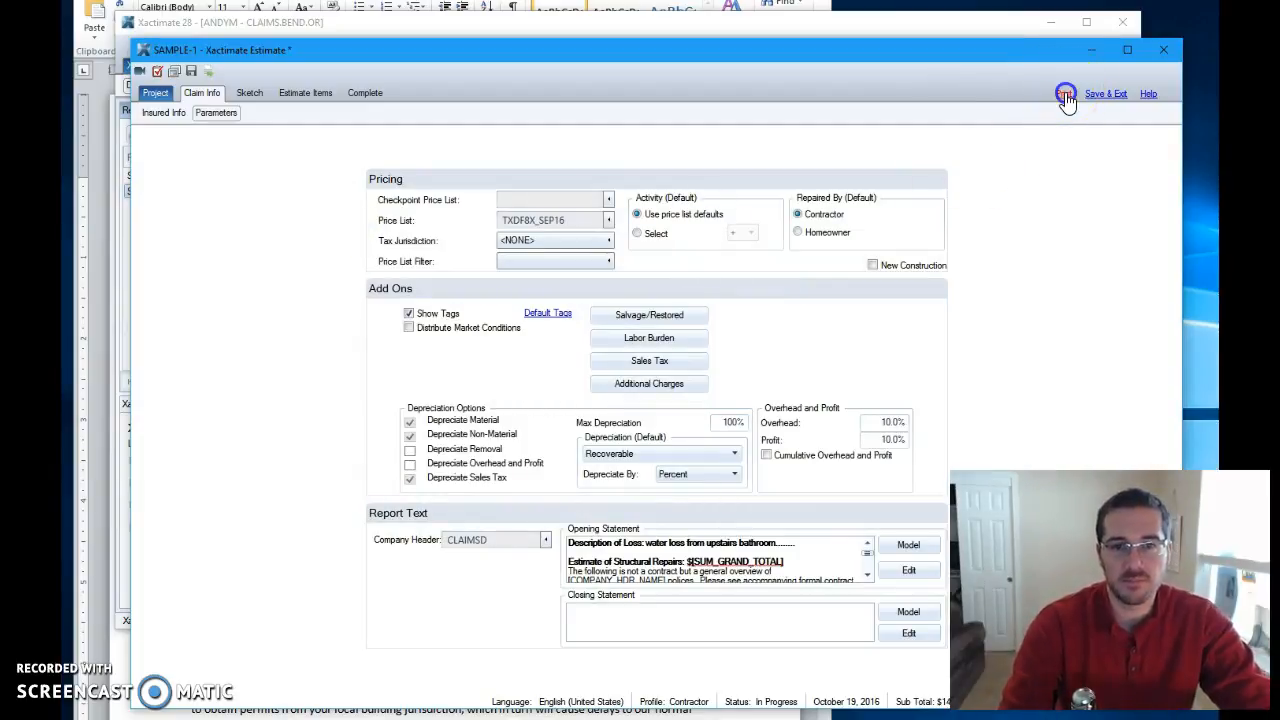
Step: Preview the Abbreviated report for SAMPLE-1 from the Print options
left_click(1065, 92)
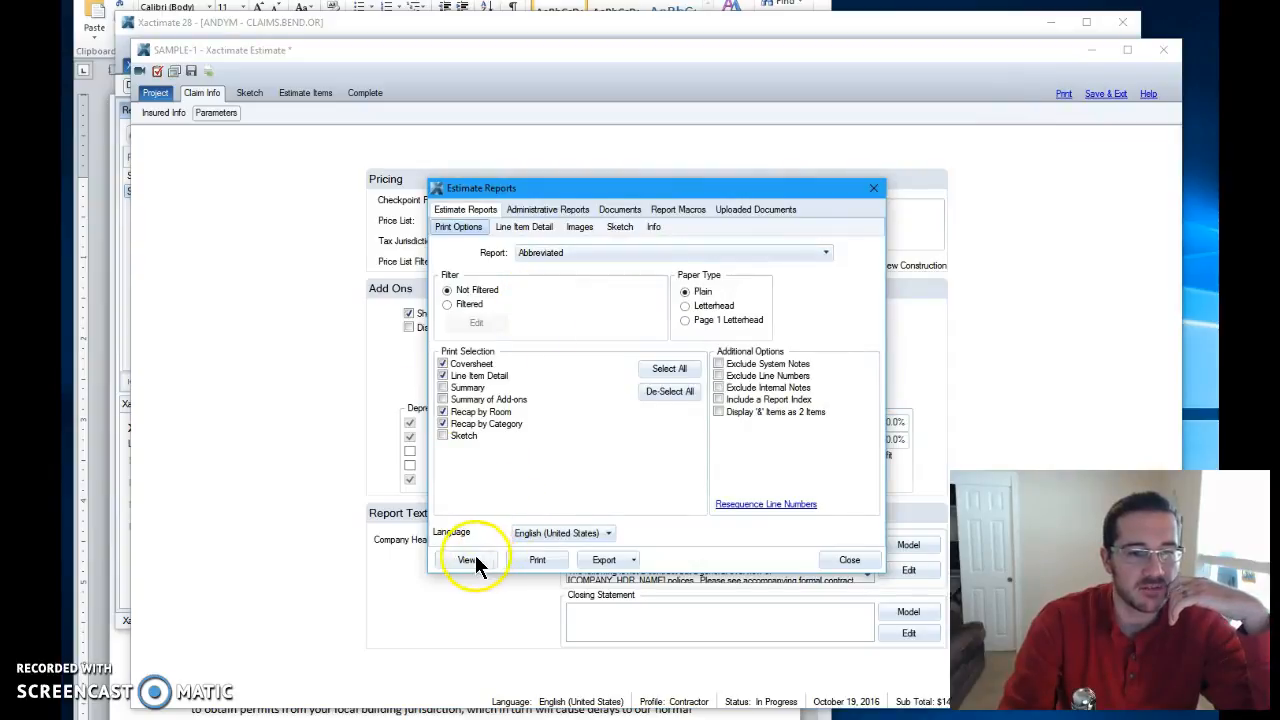
left_click(467, 559)
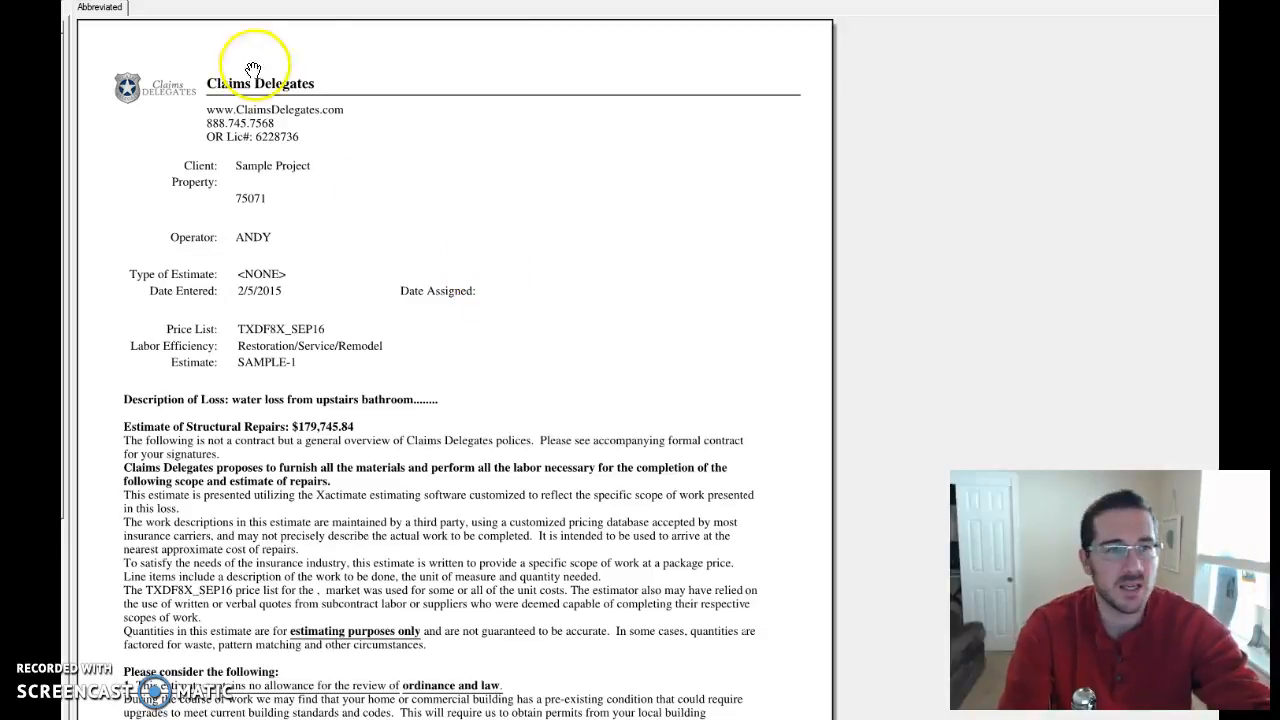
mouse_move(435, 517)
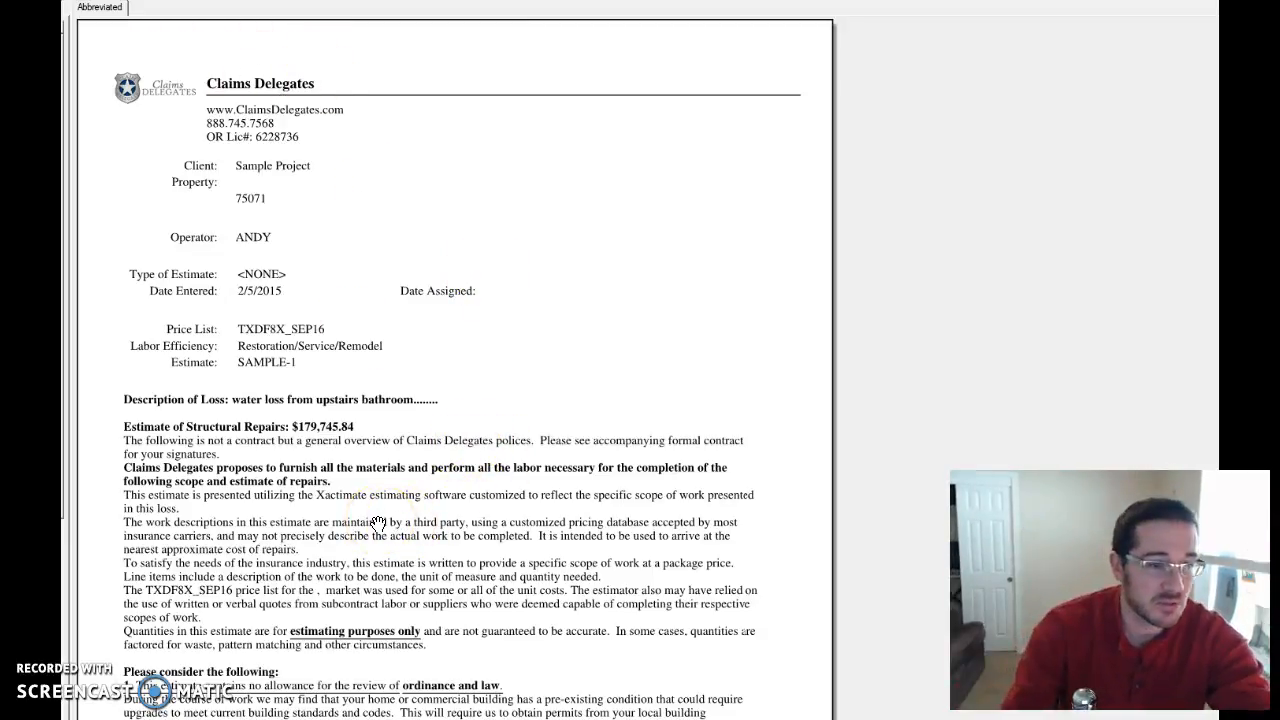
mouse_move(641, 505)
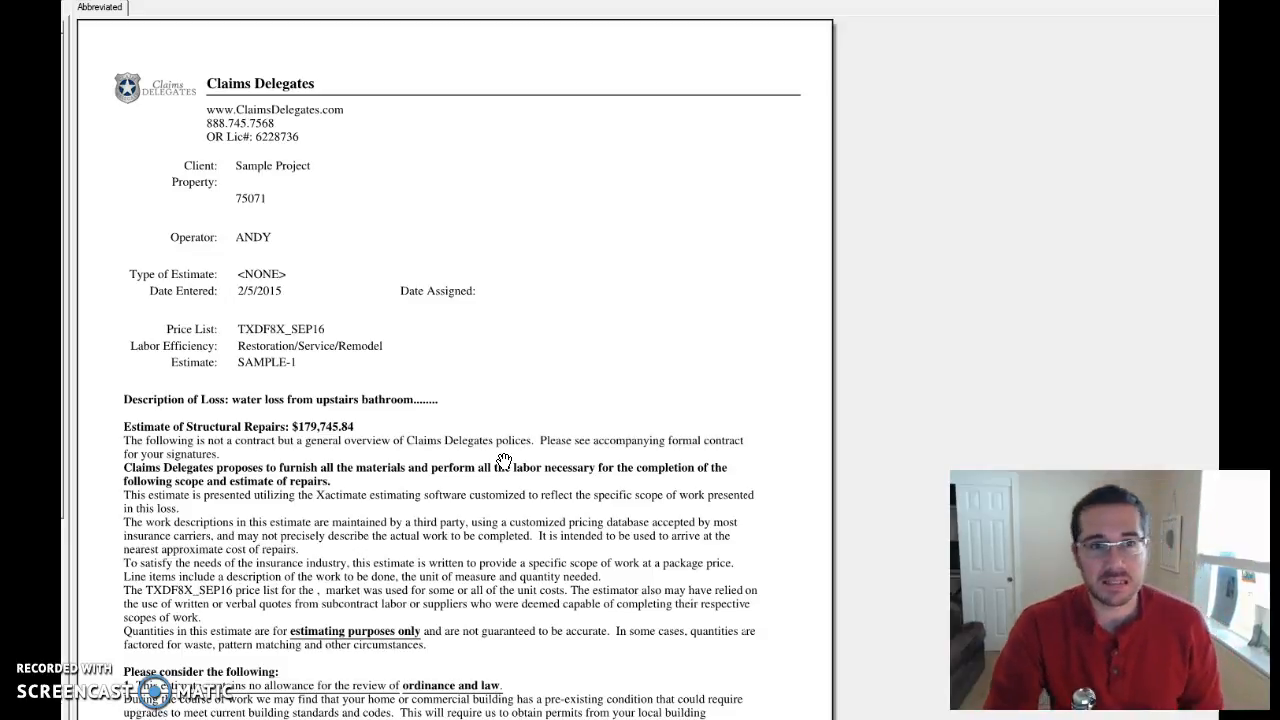
mouse_move(125, 625)
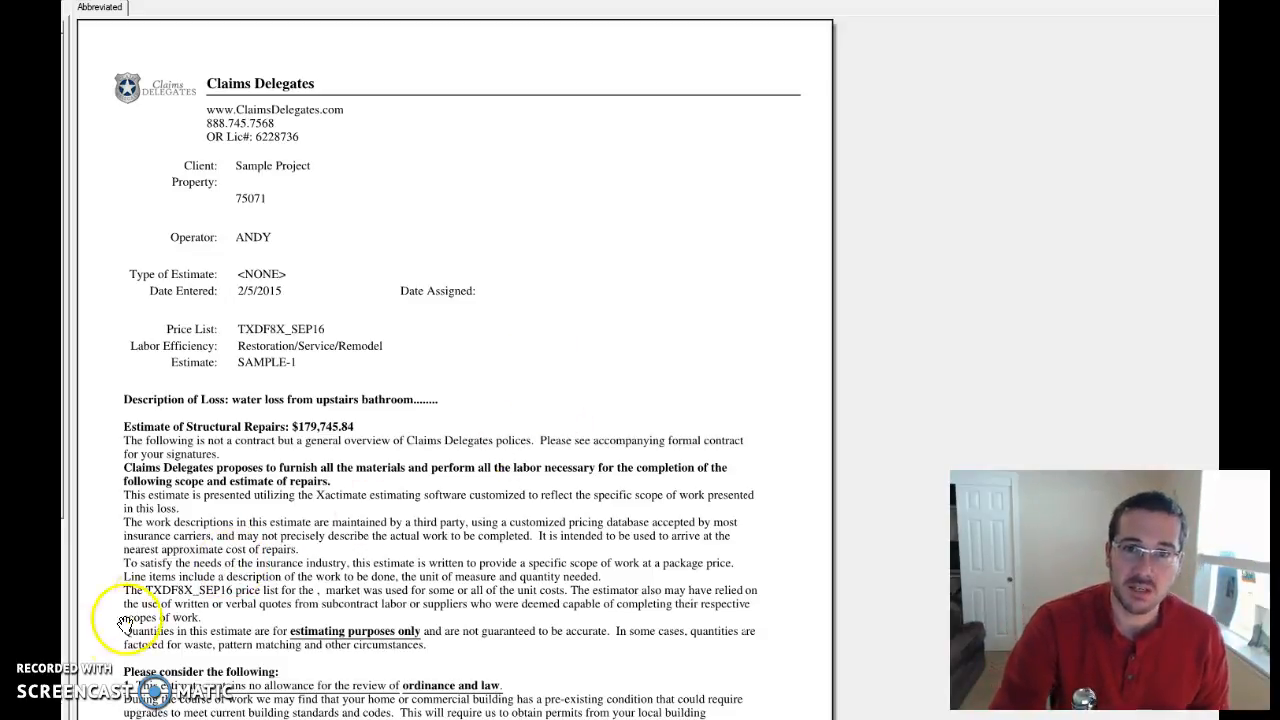